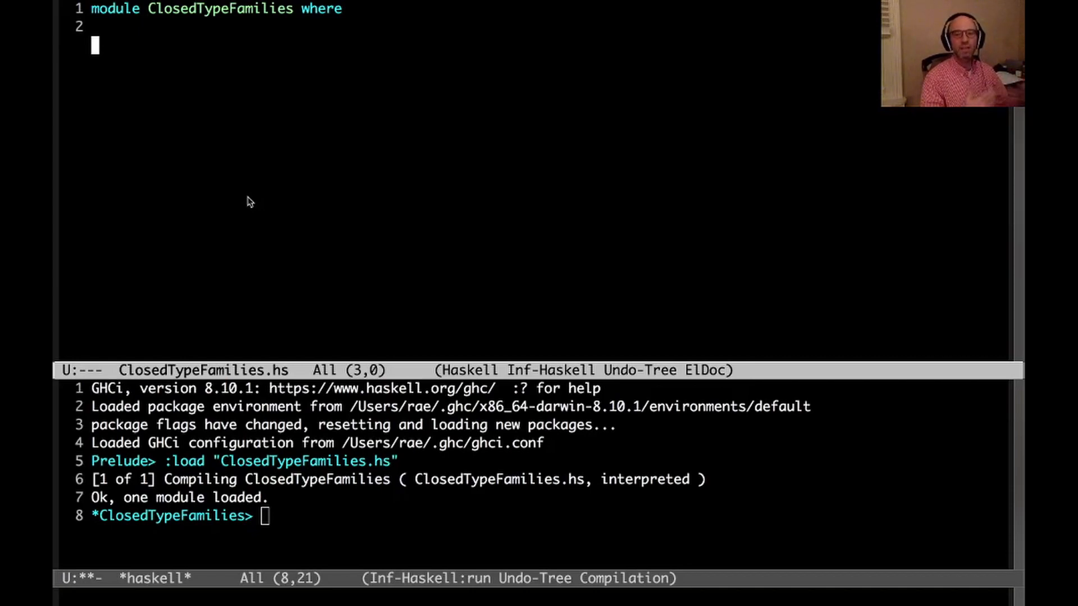
Declare the closed type family F mapping Int to Bool and Char to Double
text(type family F)
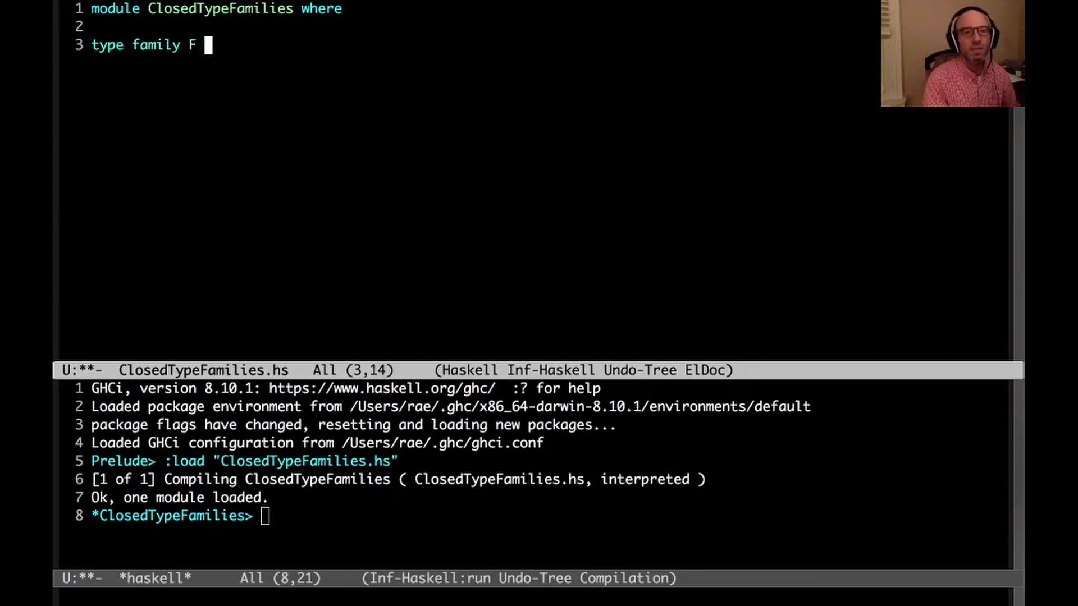
text(a where)
text(F Char = Double)
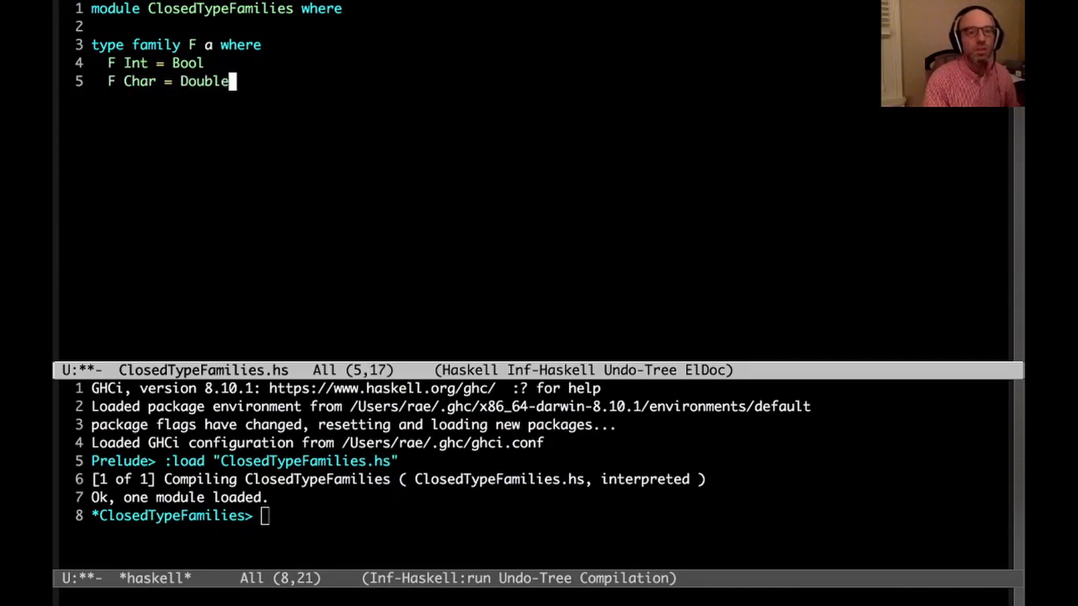
key(Return)
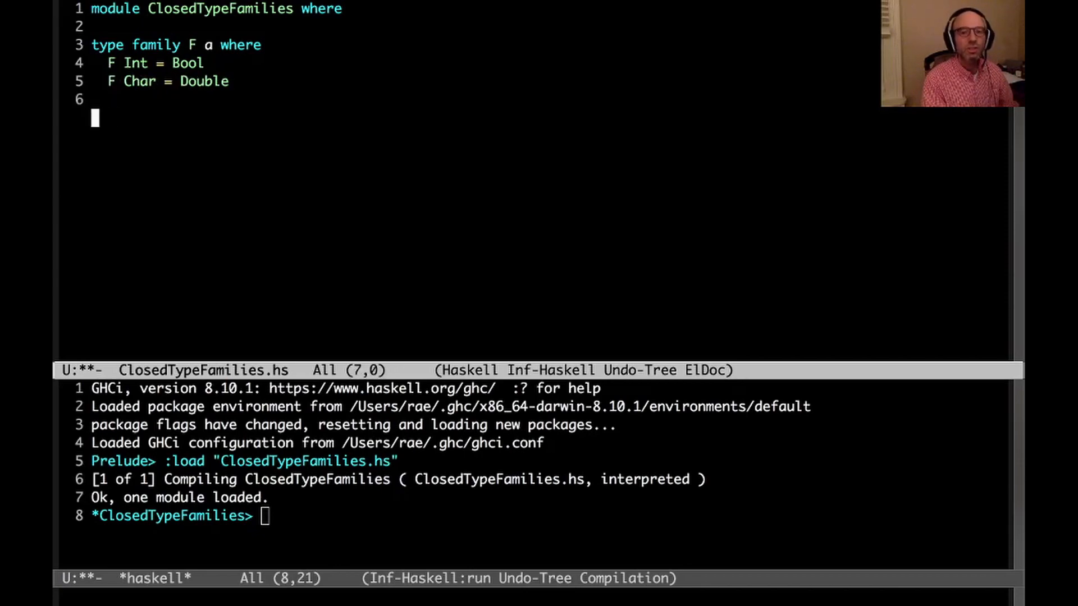
Add function g :: F Int -> Char with a g False = '…' equation
text(g :: F Int -)
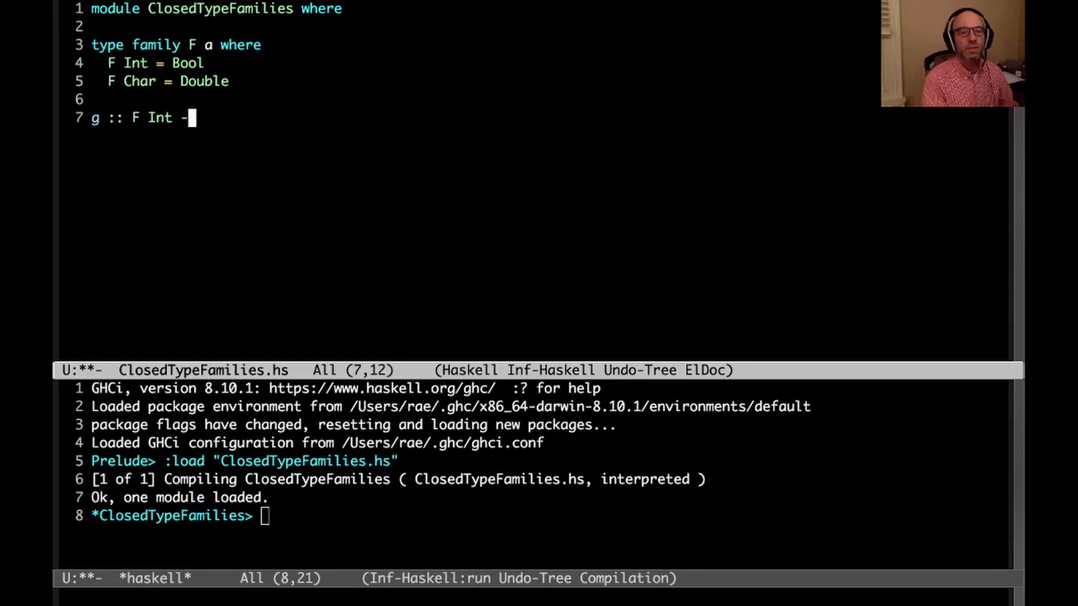
text(>)
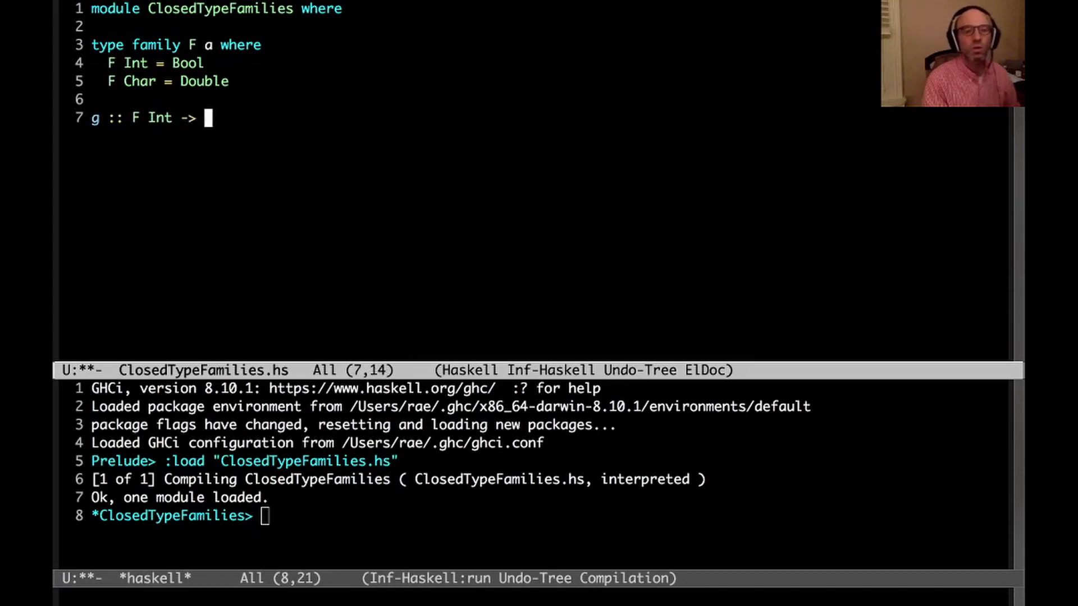
text(Char)
text(g True = 'x)
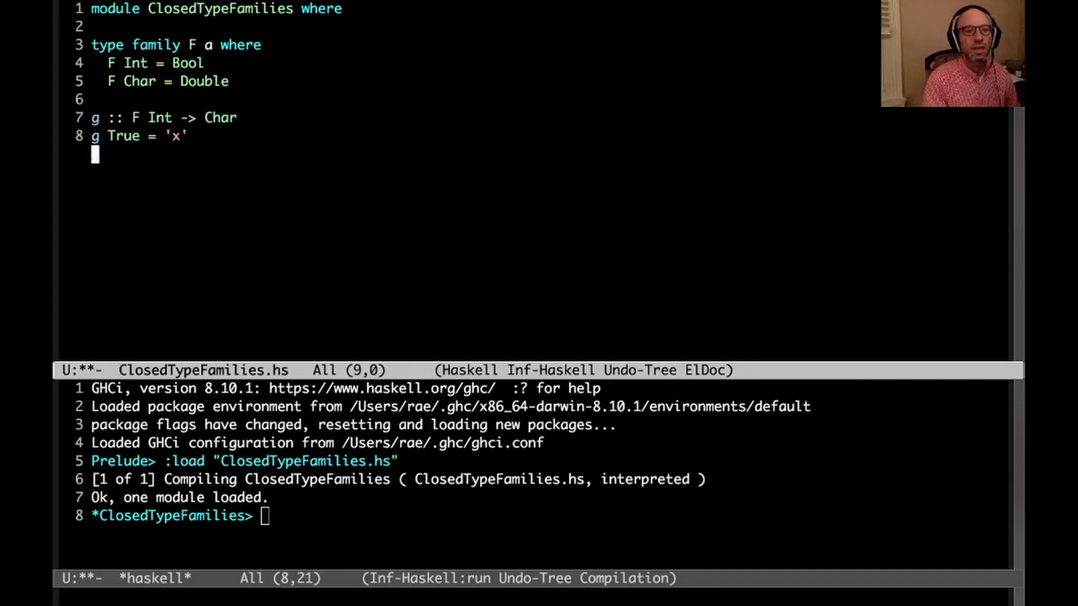
text(g False = 'y)
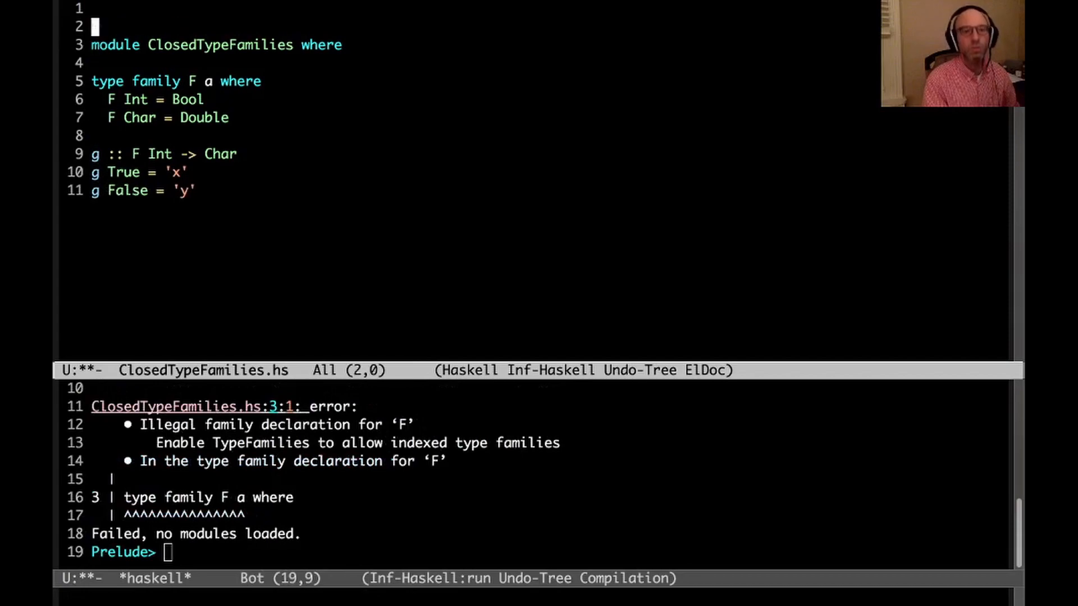
Add the {-# LANGUAGE TypeFamilies #-} pragma at the top and select F's second equation
text({-# LANGUAGE)
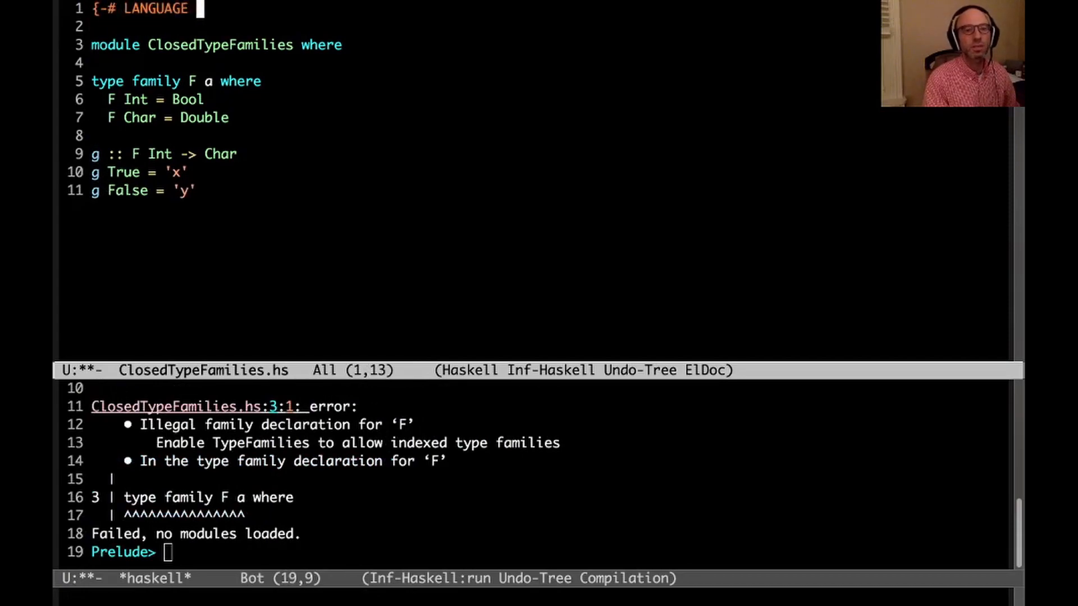
text(TypeFamilies #-})
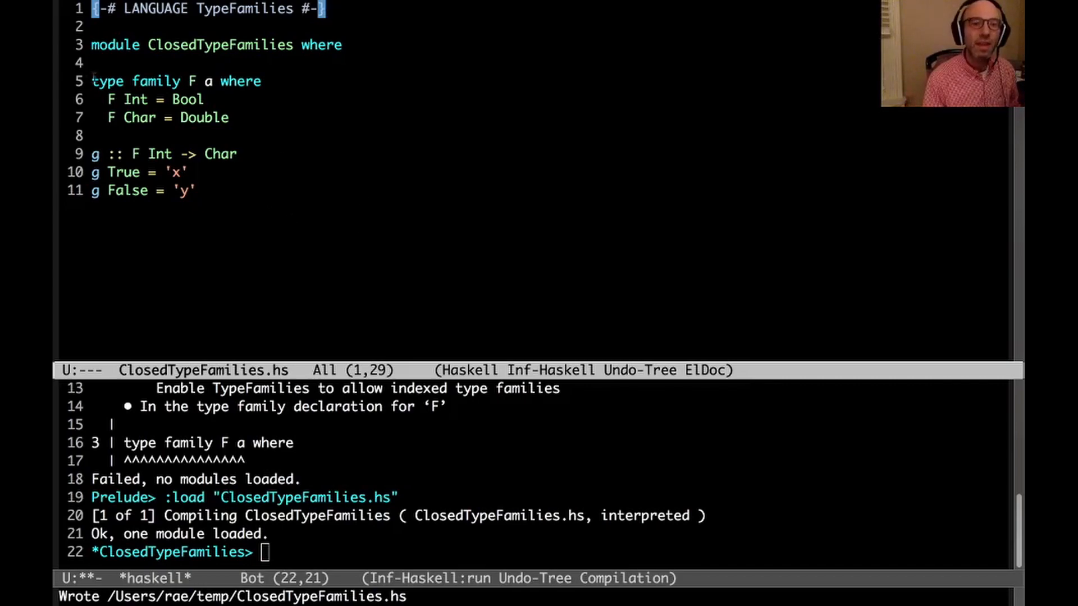
drag(128, 153, 176, 153)
text(h :: F)
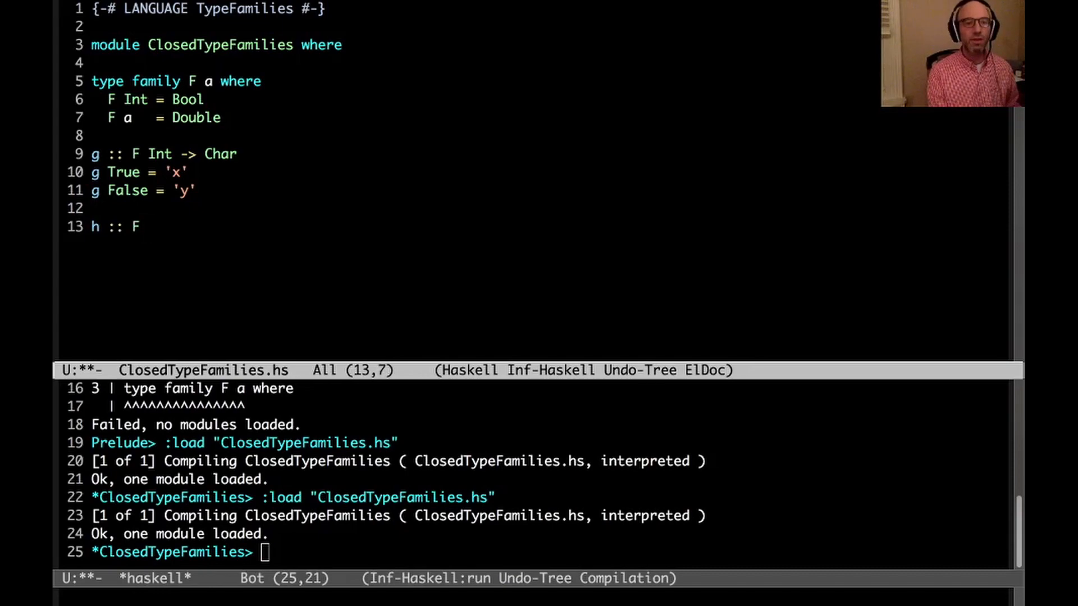
Write h :: F (Maybe Char) -> Double with body h x = x
text((Maybe)
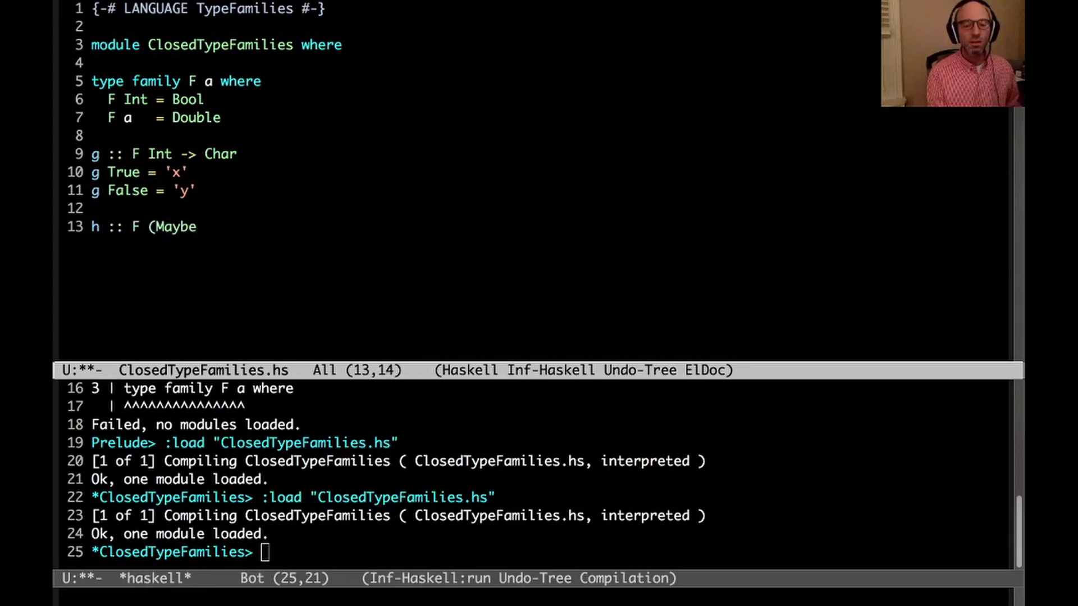
text(Char) ->)
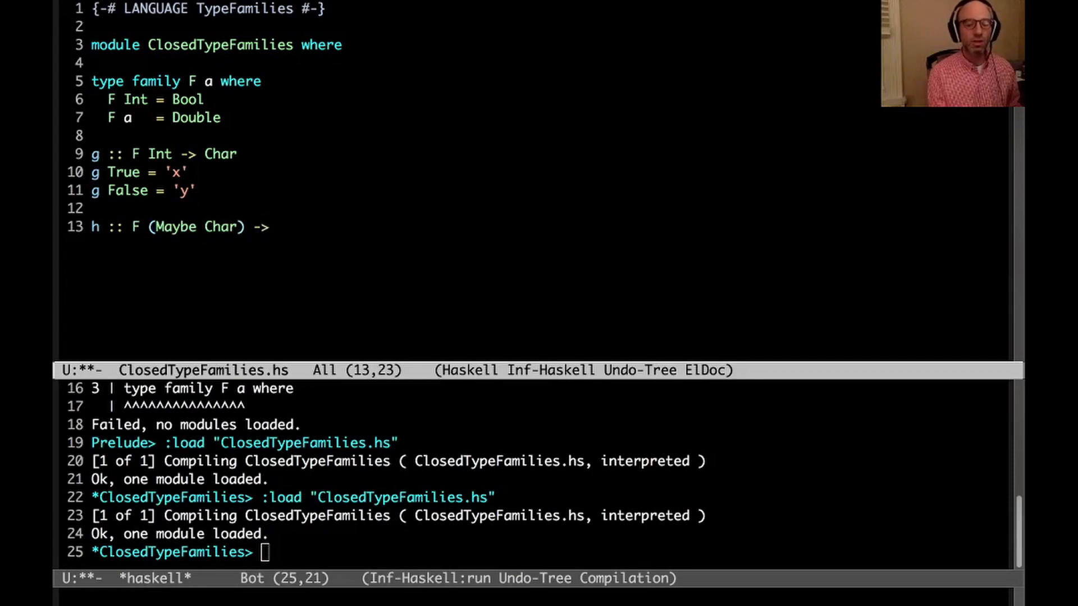
text(Double)
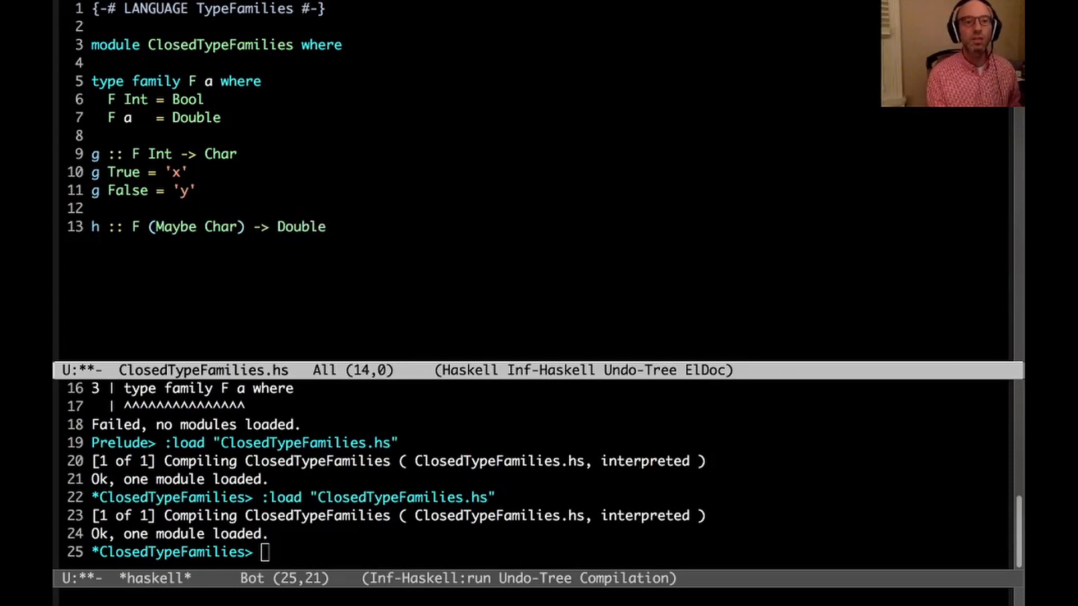
text(h)
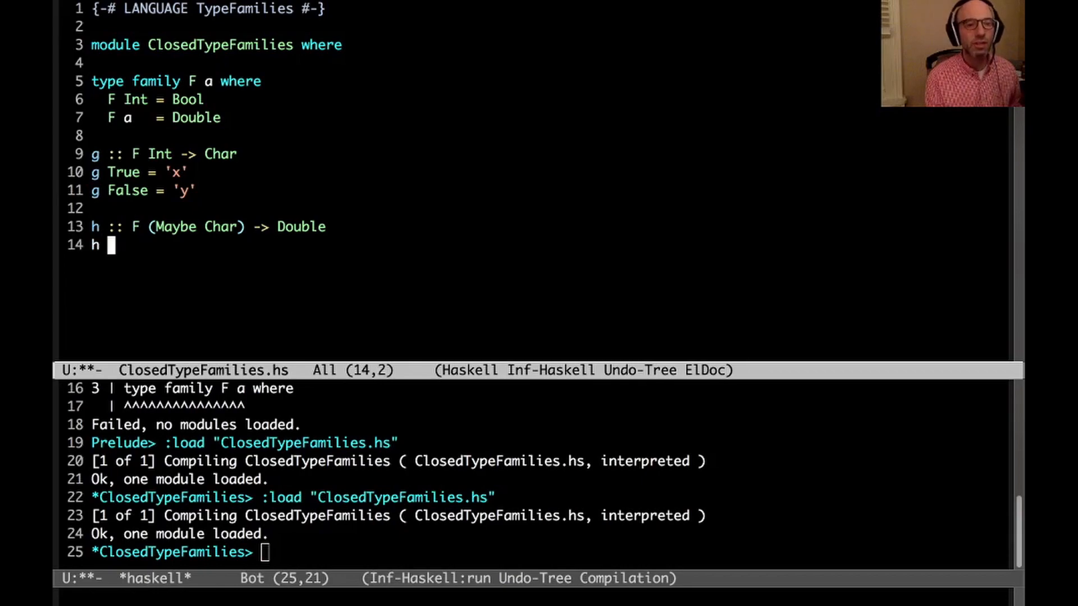
text(x = x)
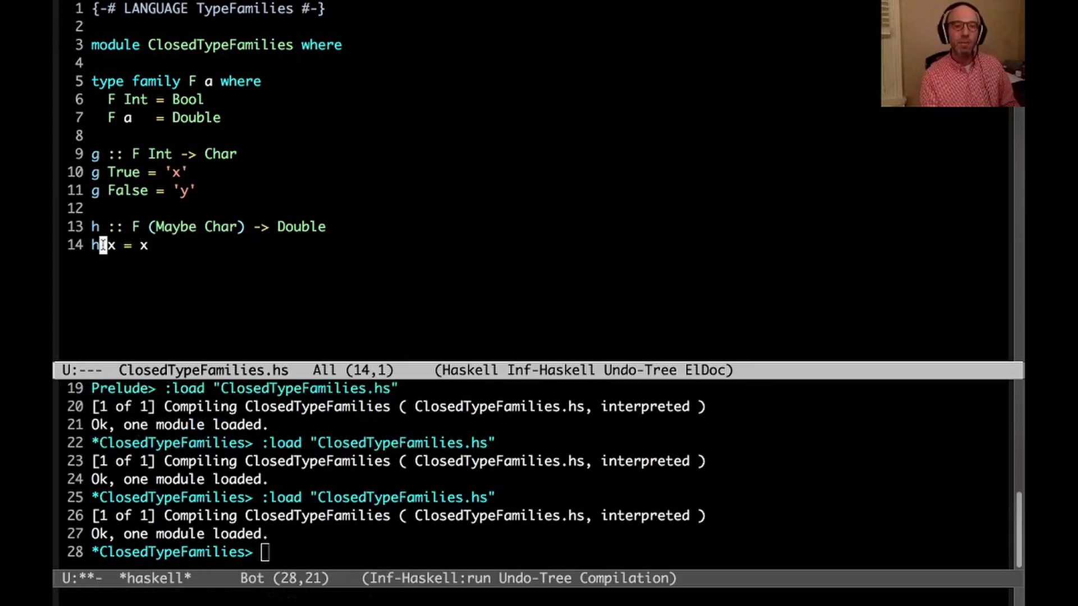
drag(135, 226, 251, 226)
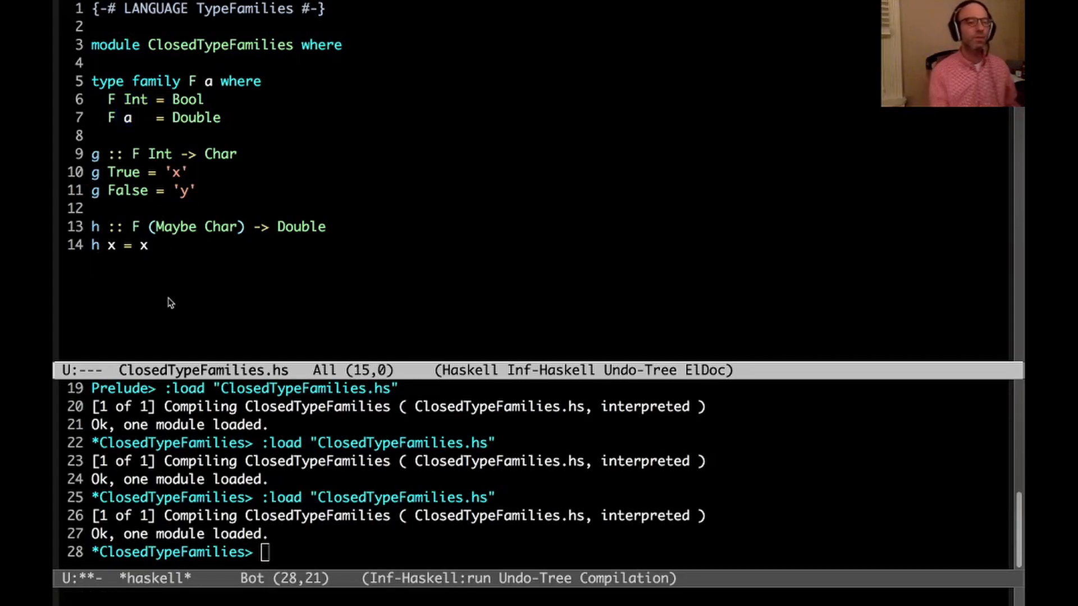
text(j)
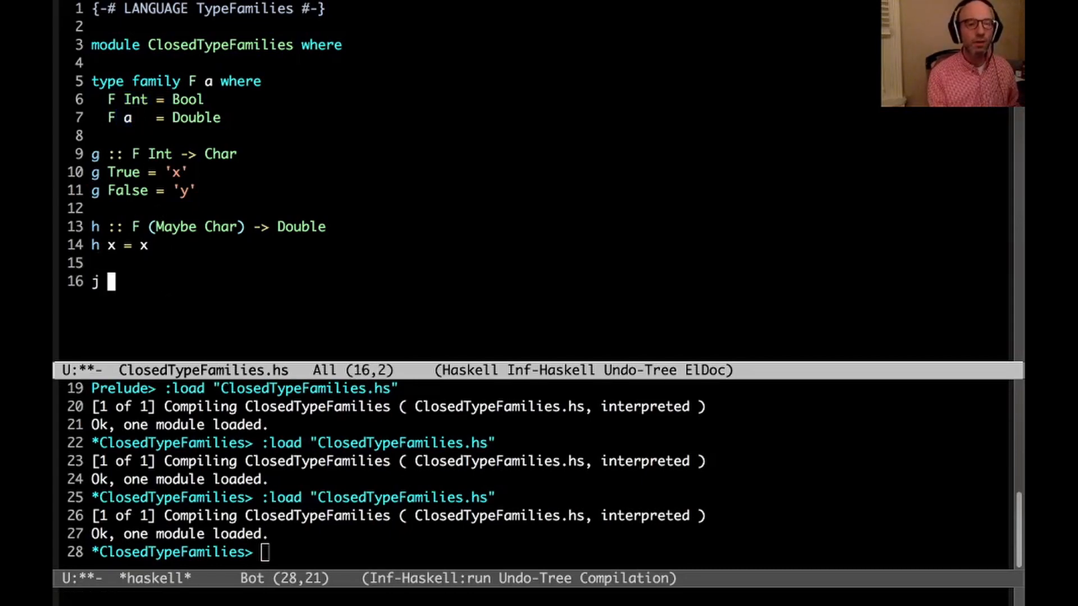
Write j :: F a -> Double, then change its signature to a -> F a -> Double
text(::)
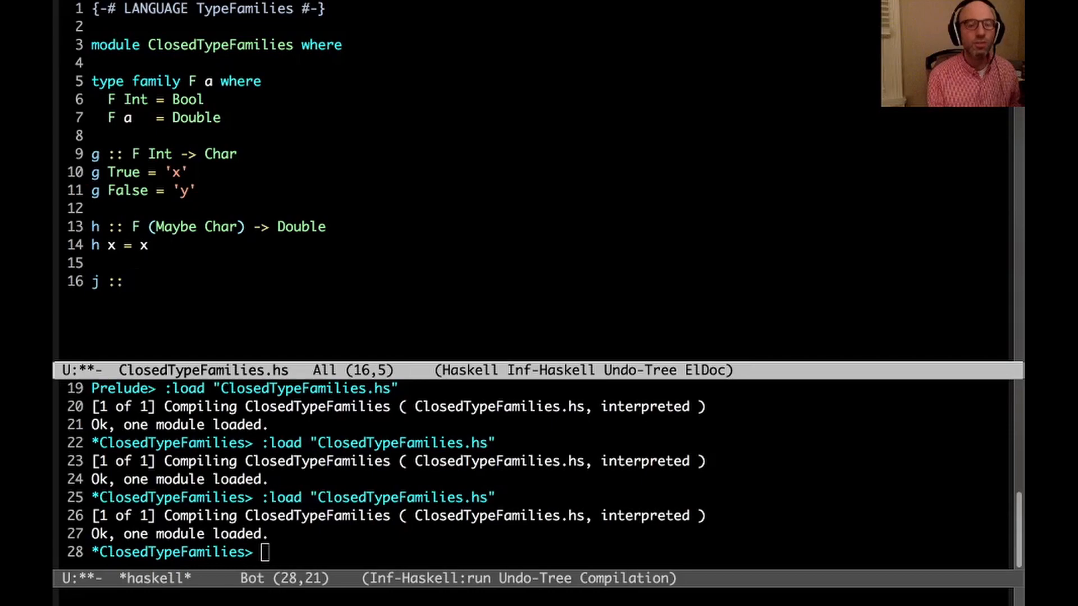
text(F a -> Double)
text(j x = x)
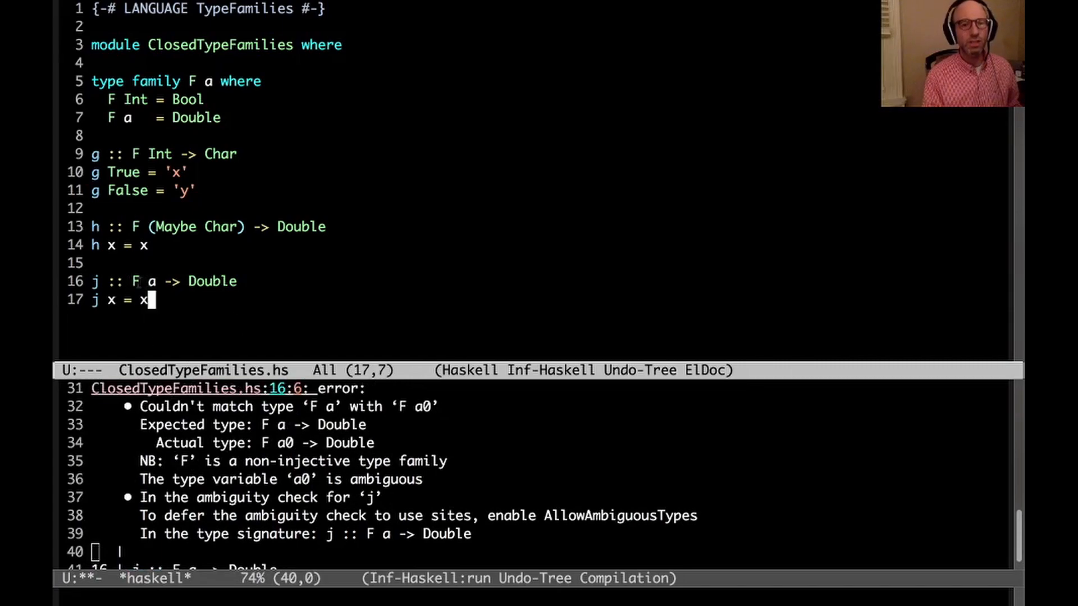
text(a ->)
text( _)
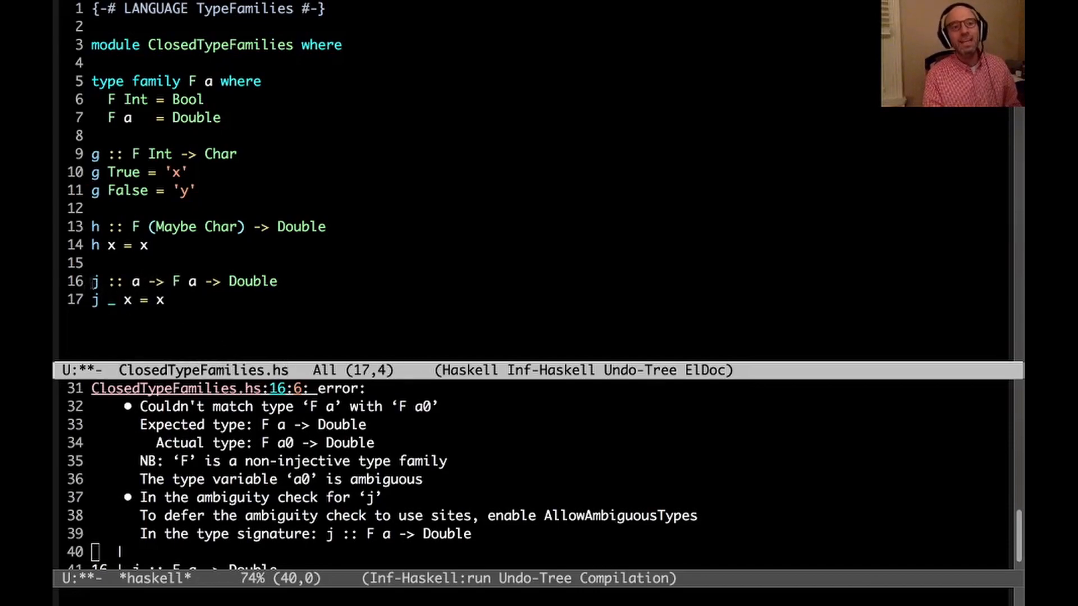
Remove g, h and j, and rewrite F's equations as F a a = Bool and F a b = Double
click(94, 281)
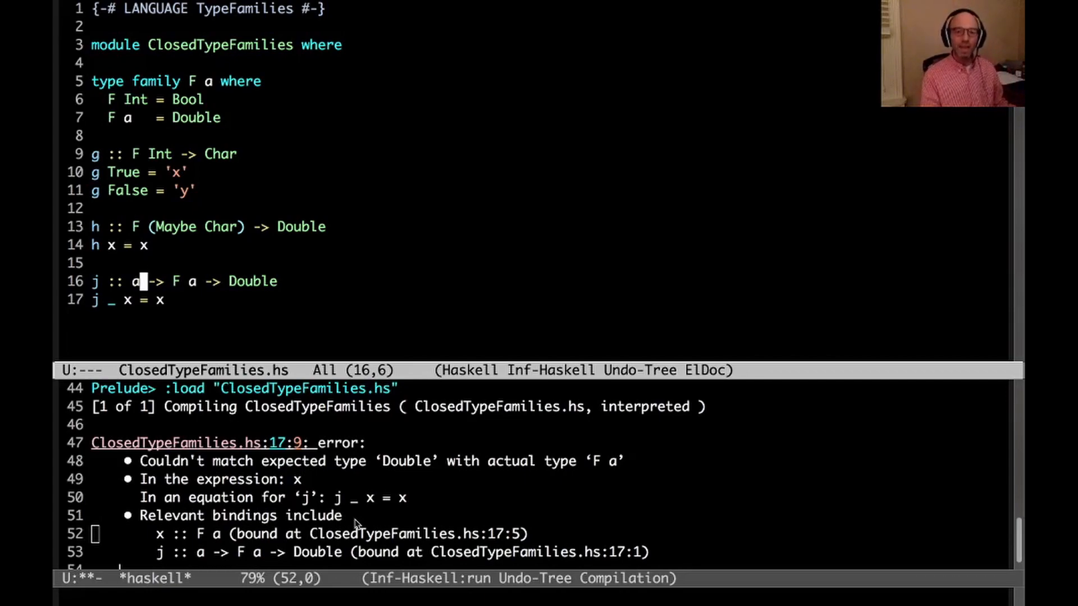
mouse_move(369, 556)
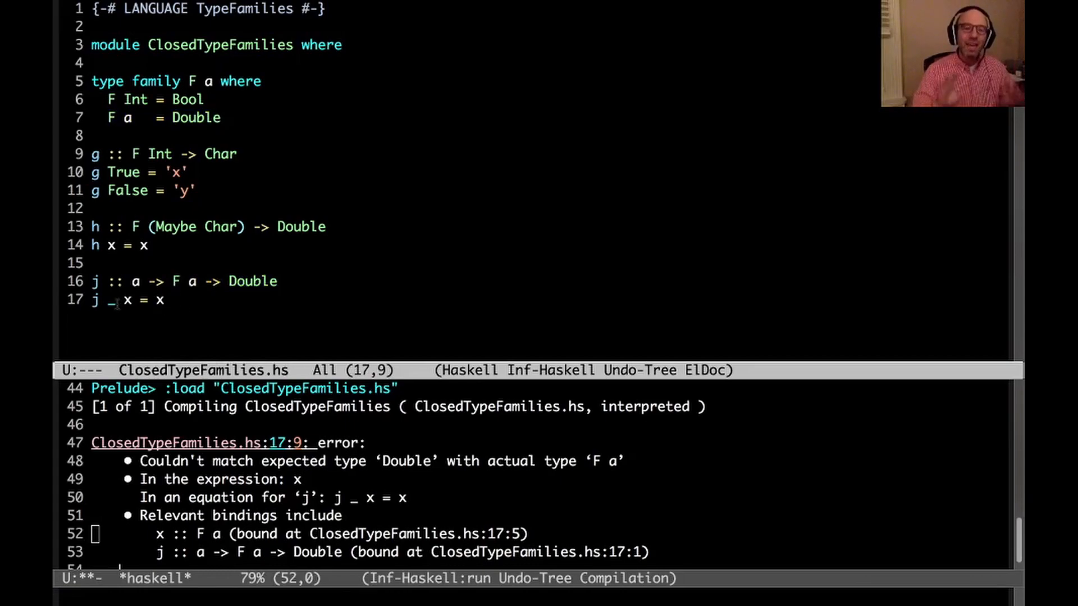
mouse_move(231, 69)
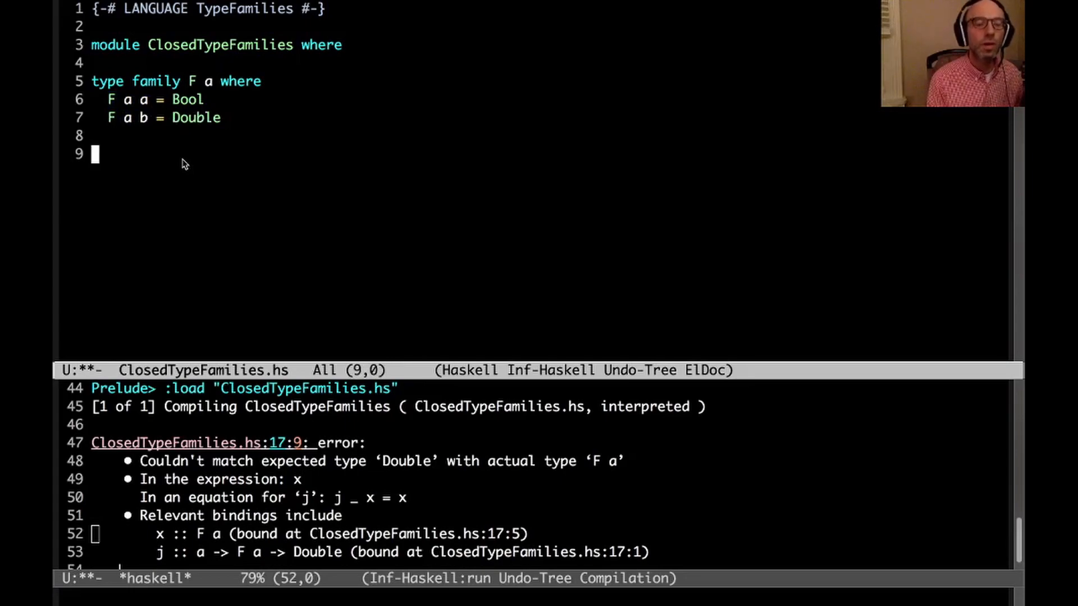
Write g :: F Int Int -> Bool with g x = x, and fix F's header to F a b
text(g ::)
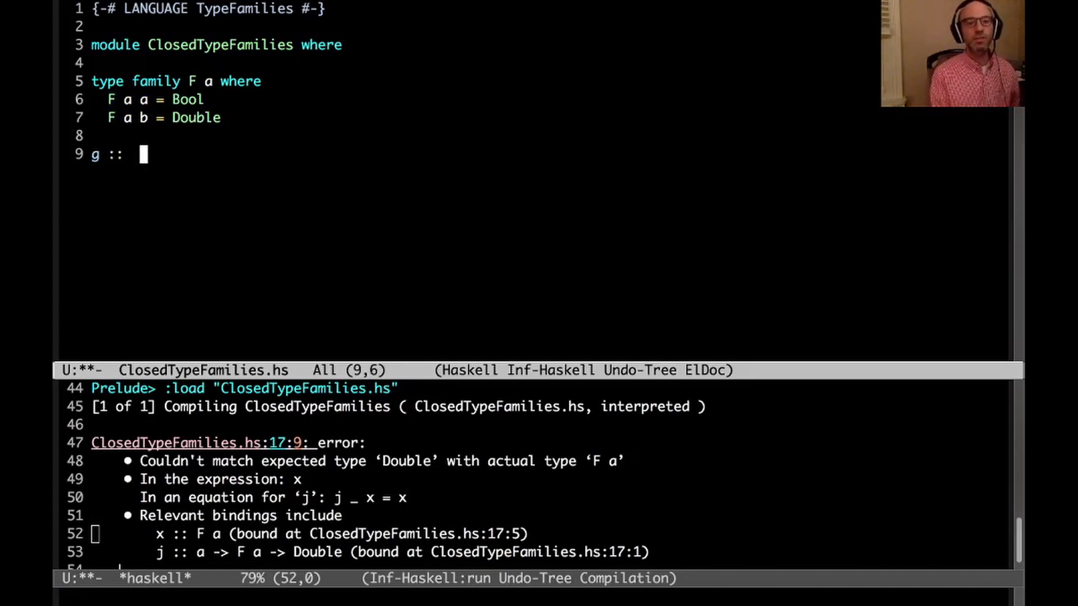
text(F Int Int ->)
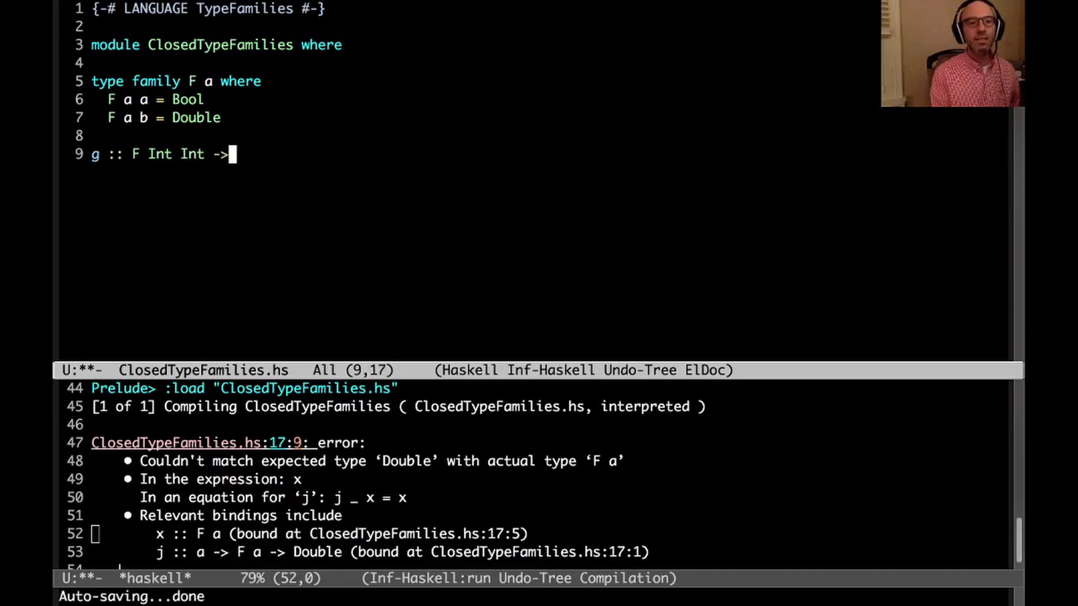
text(Bool)
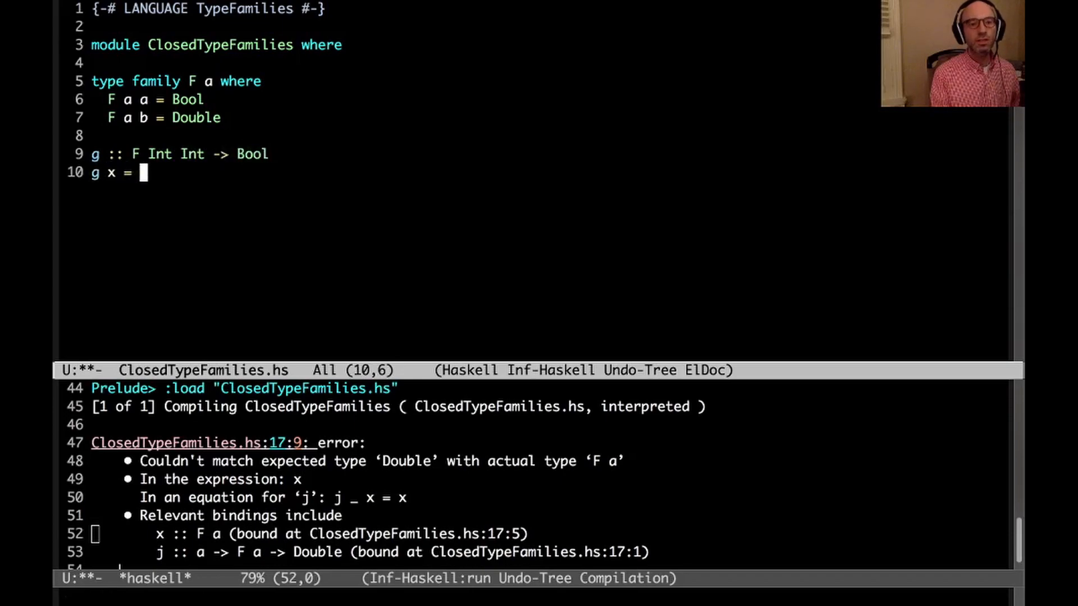
text(x)
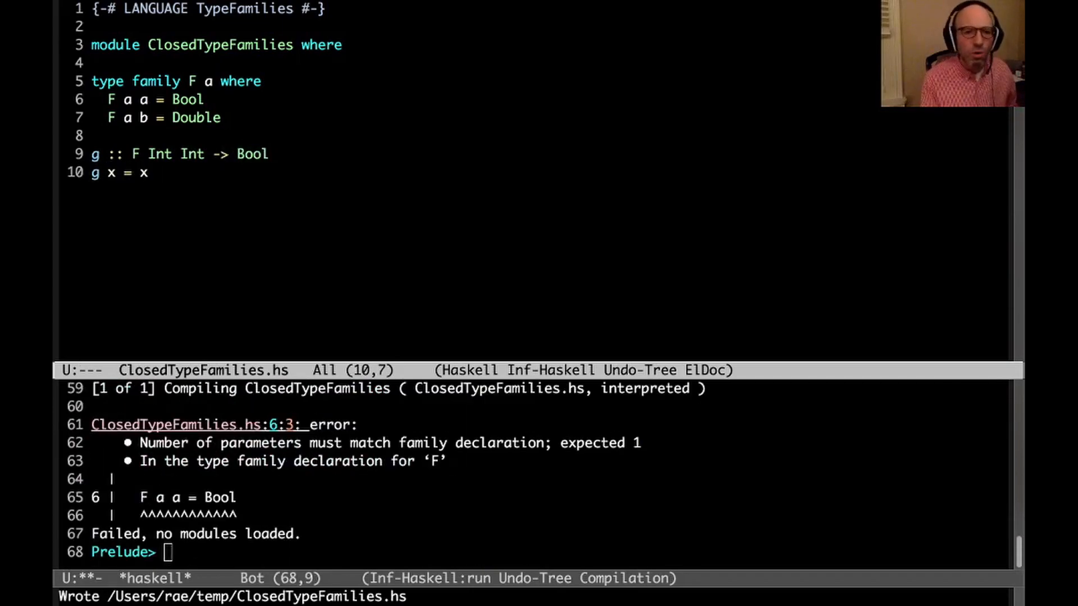
text(b)
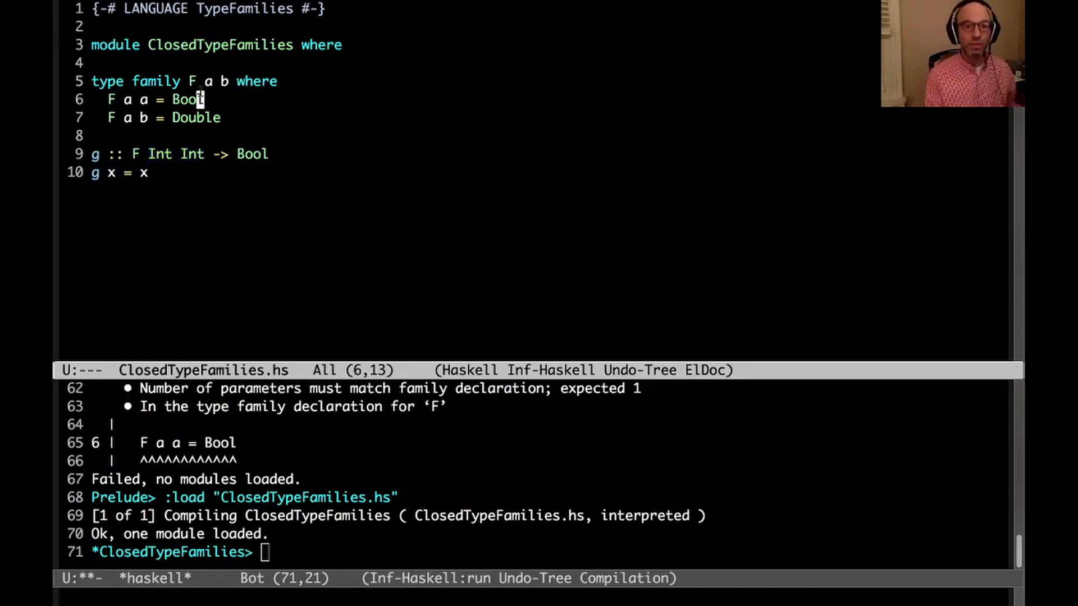
text(h ::)
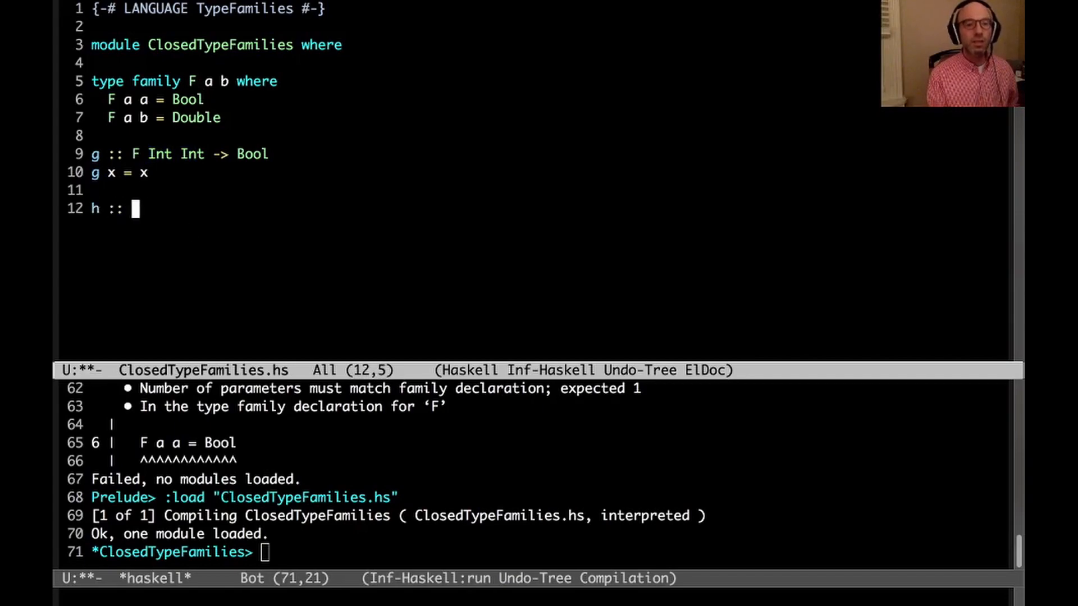
Write h :: F Int Char -> Double with body h x = x
text(F Int Char -> Double)
text(h x = x)
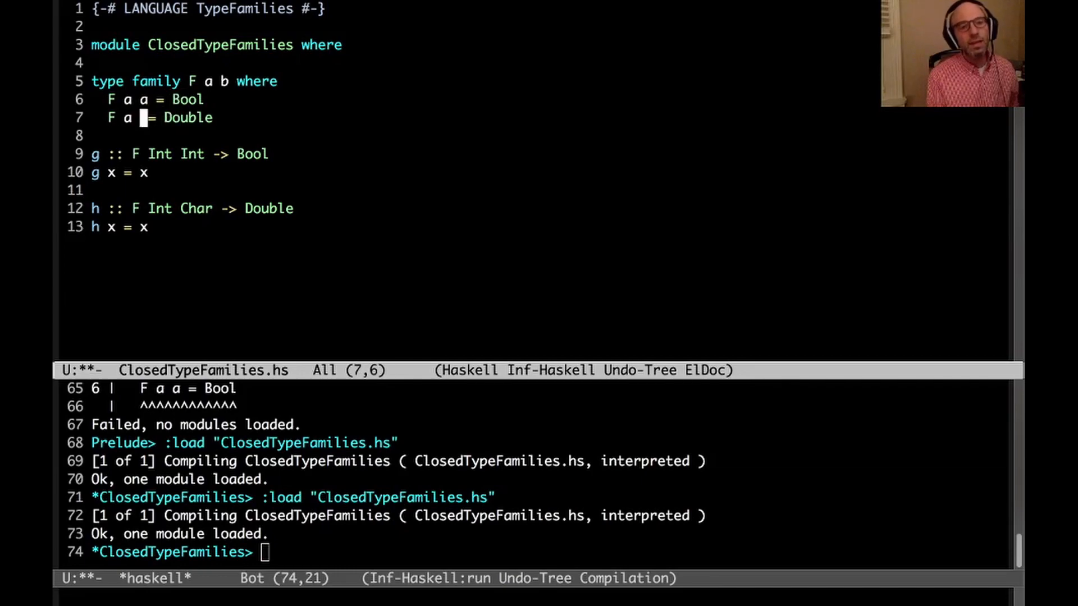
Change F's second equation to F a [b] and h's argument type to [Char]
text([a])
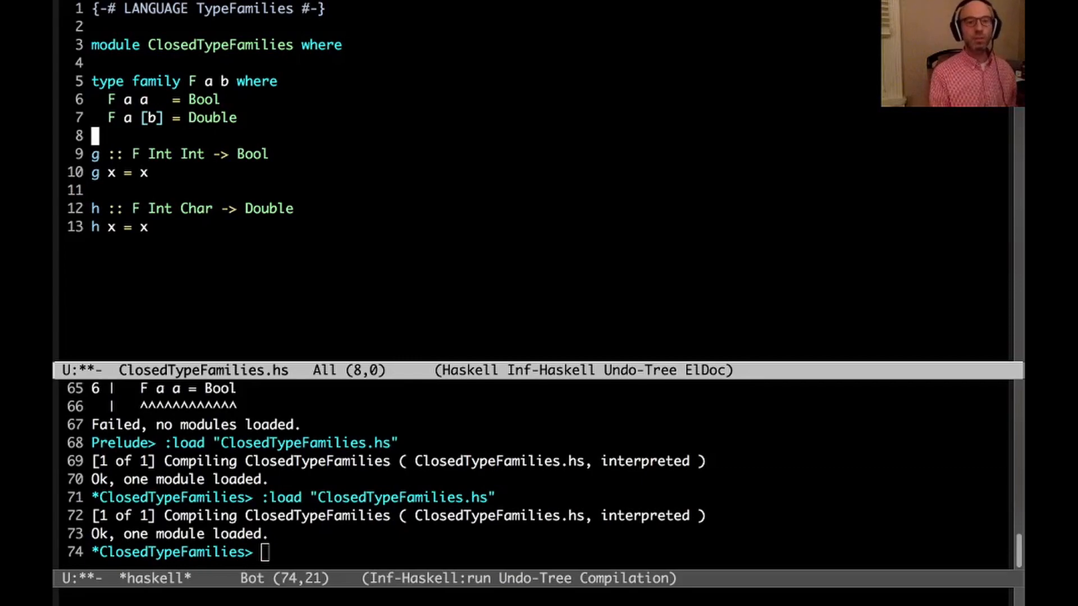
click(162, 154)
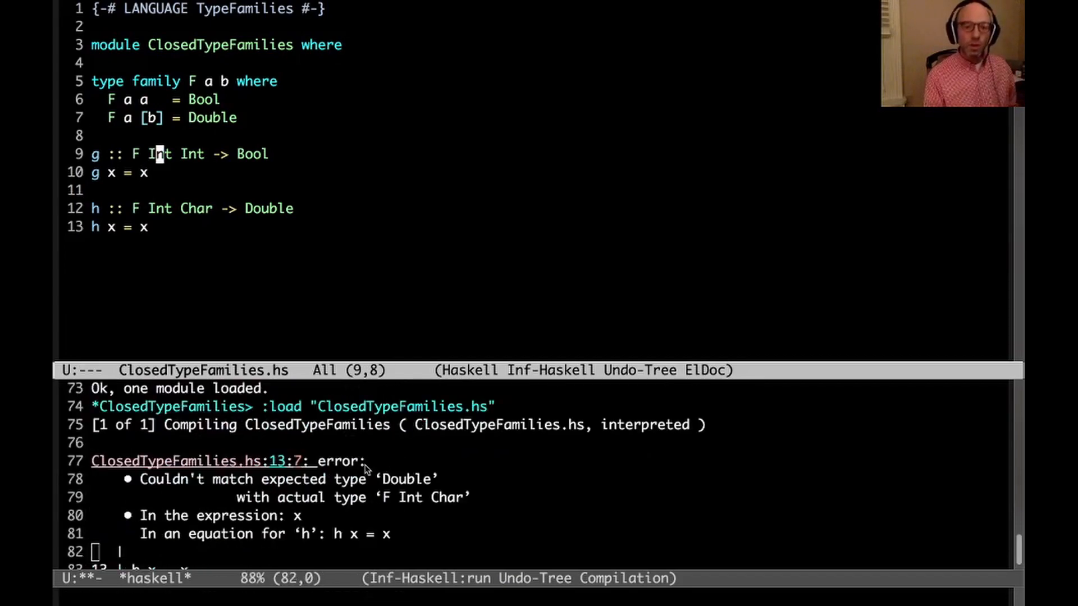
mouse_move(216, 182)
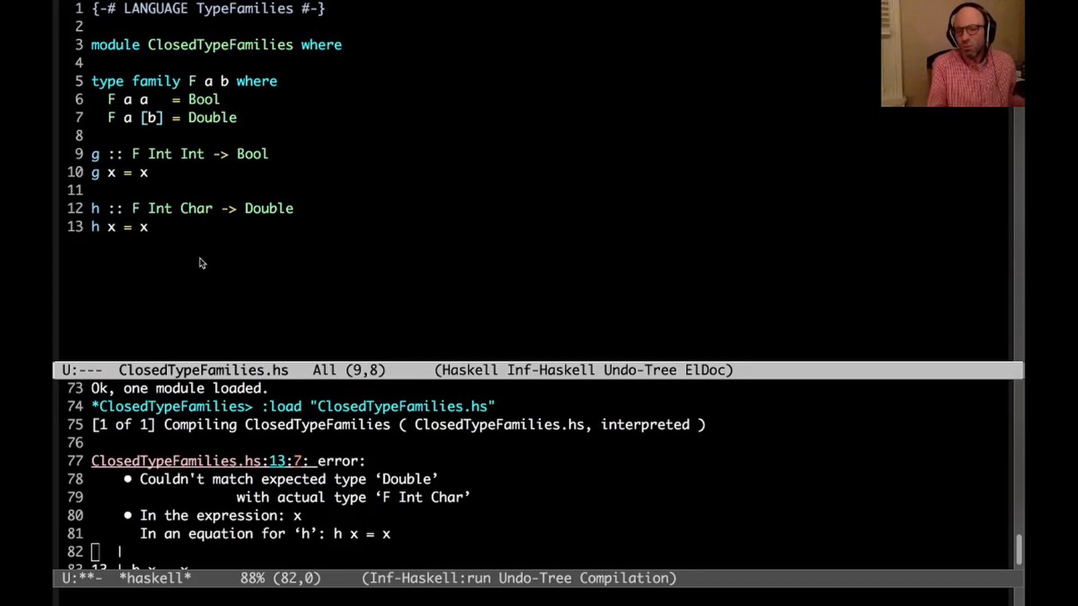
click(184, 208)
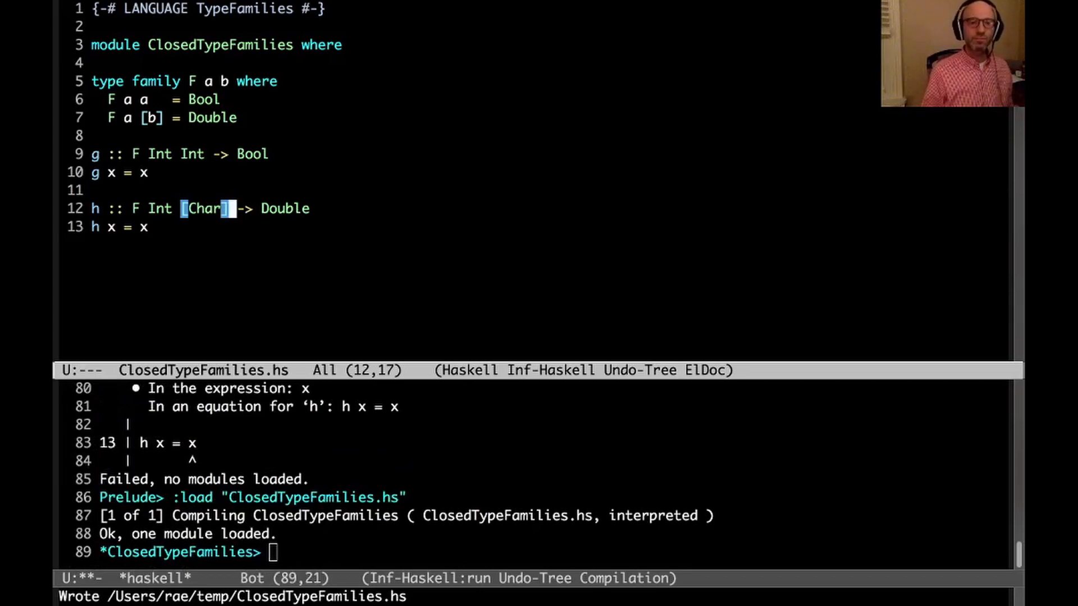
mouse_move(182, 248)
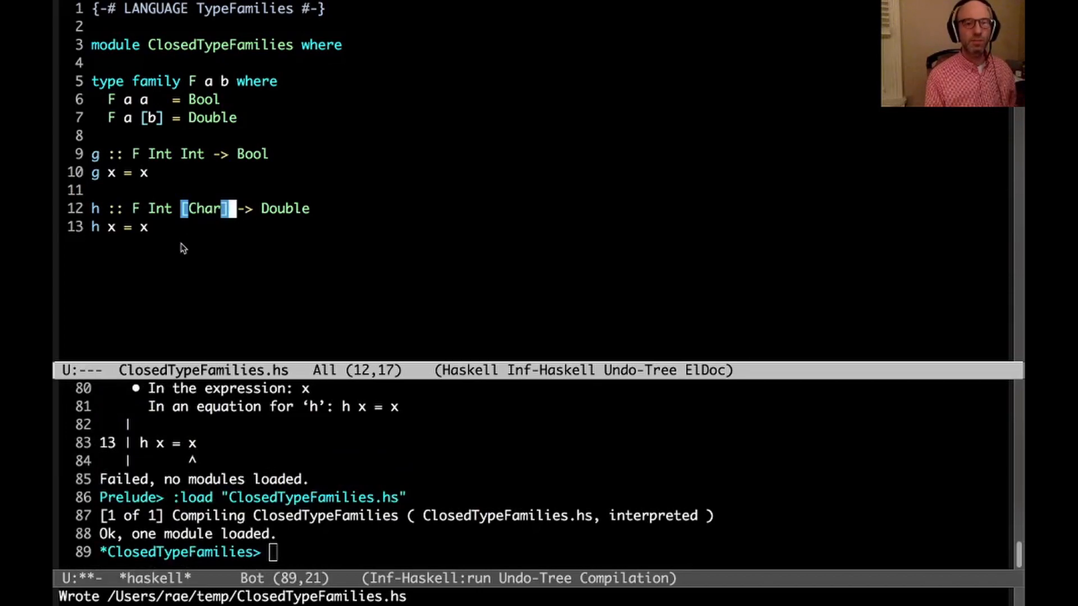
text(j :: F)
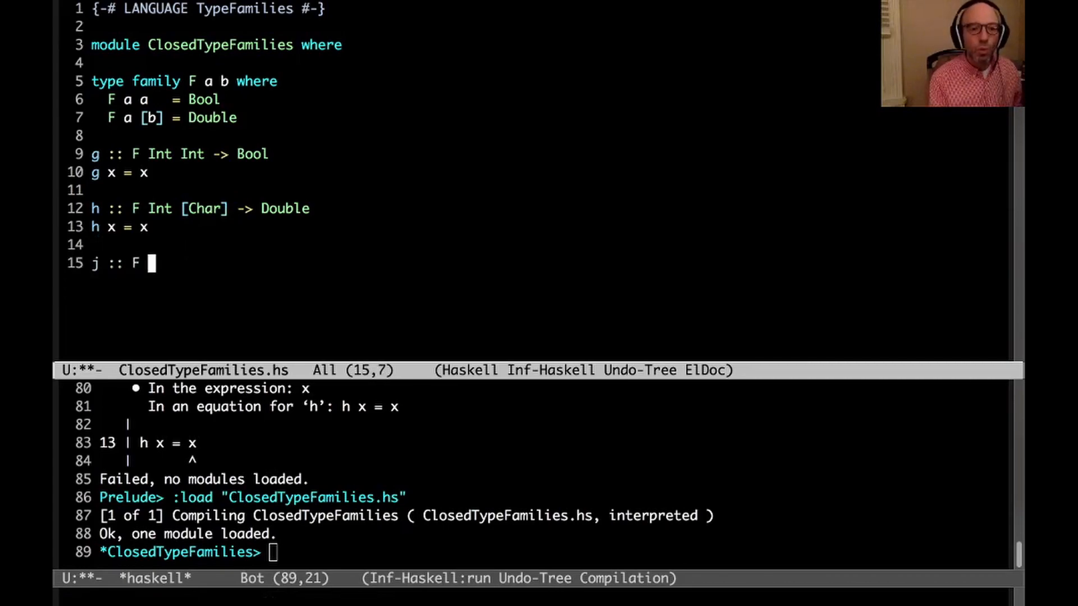
Add j :: F a a -> Bool and k :: a -> b -> F a [b] -> Double with their bodies
text(a a -> Bool)
text(j x = x)
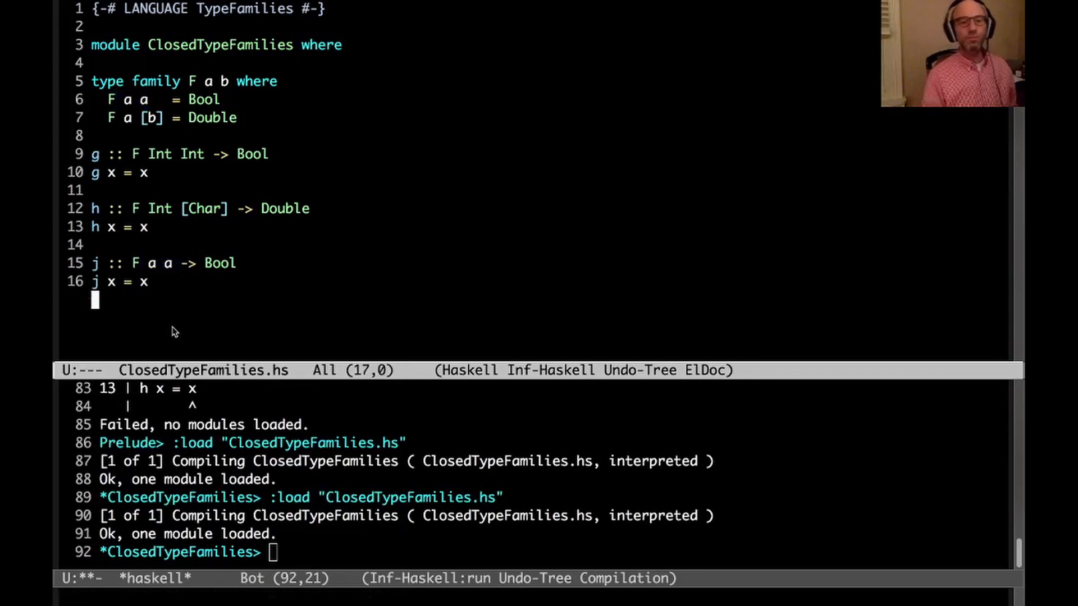
key(Return)
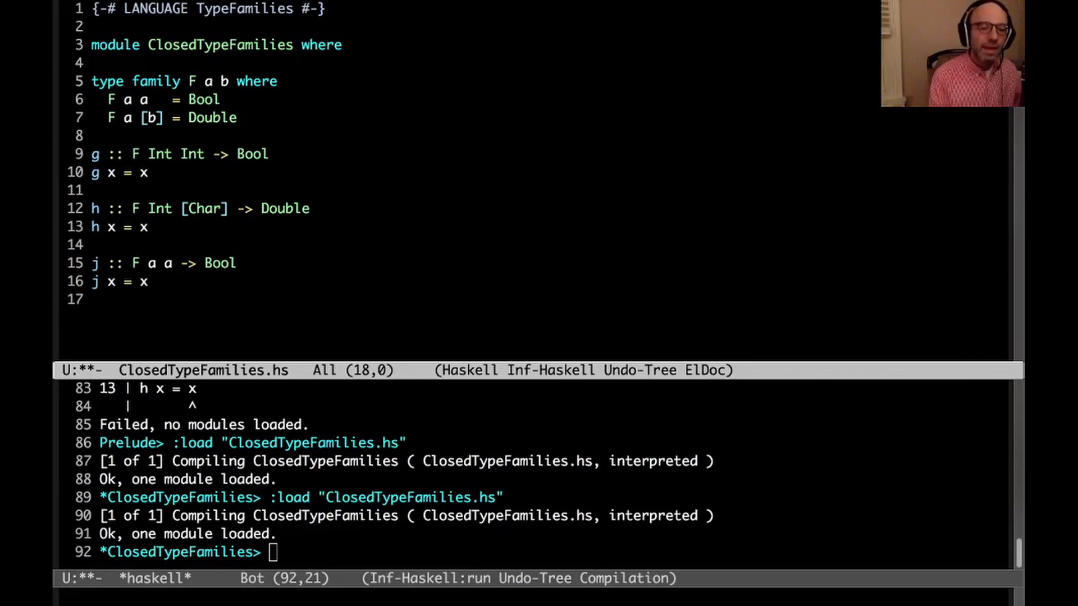
text(k ::)
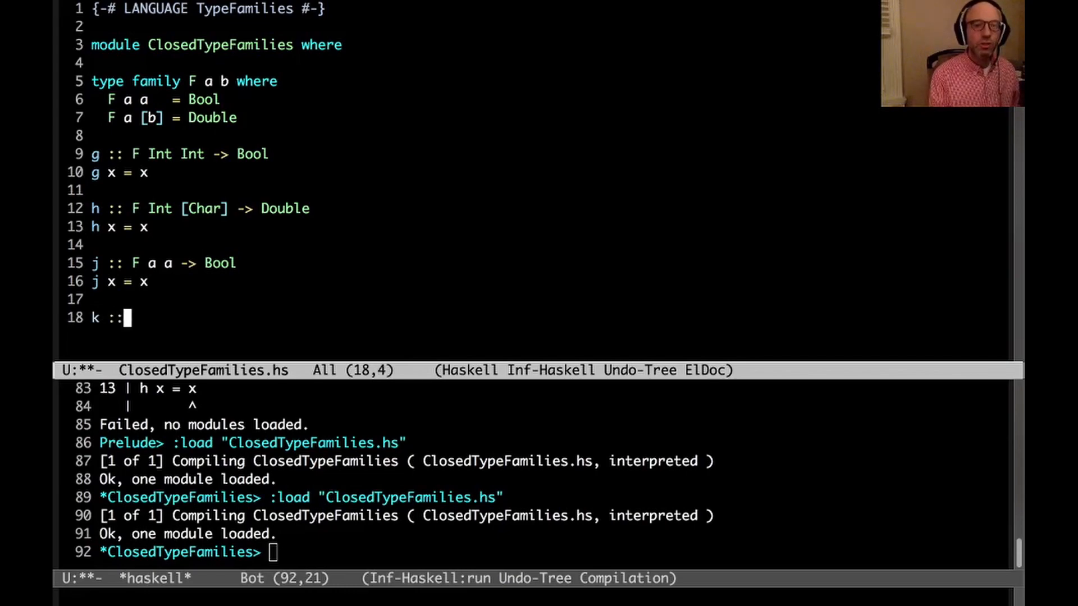
text(F a [b] -)
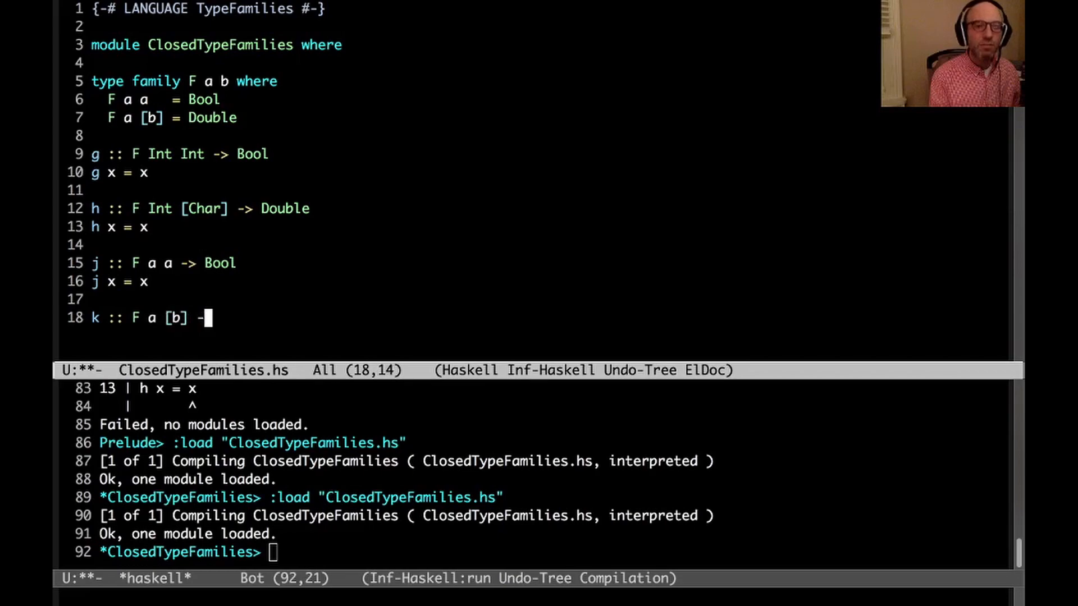
text(> Double)
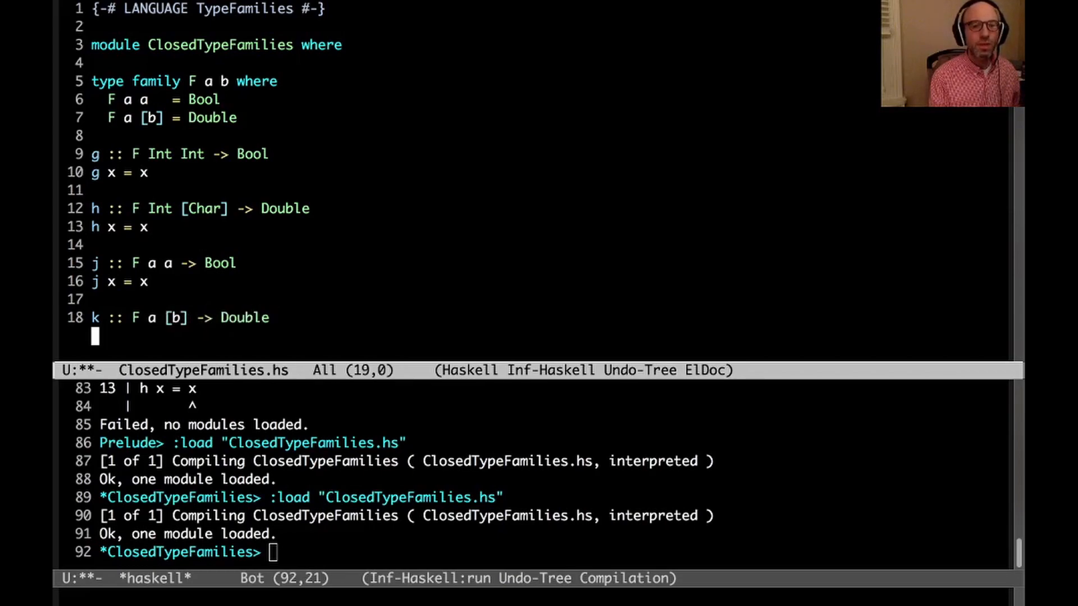
text(k x = x)
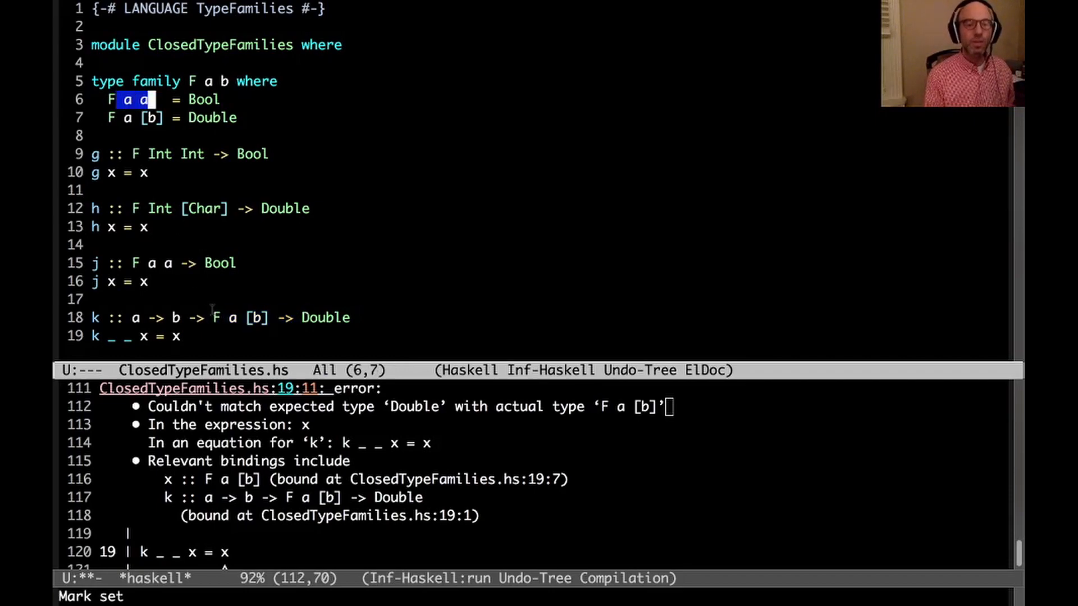
mouse_move(184, 231)
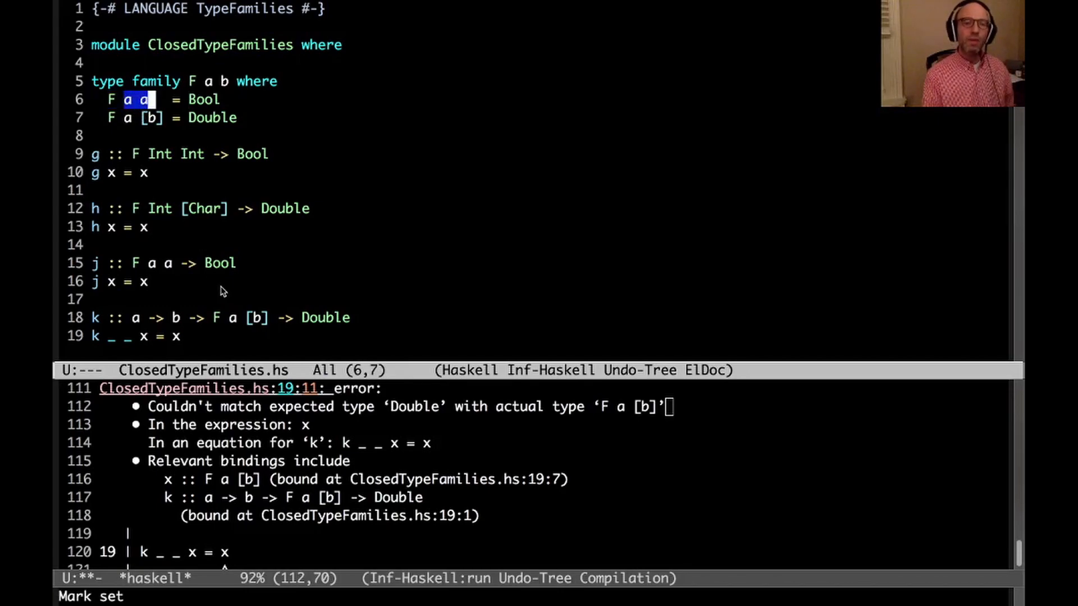
mouse_move(169, 145)
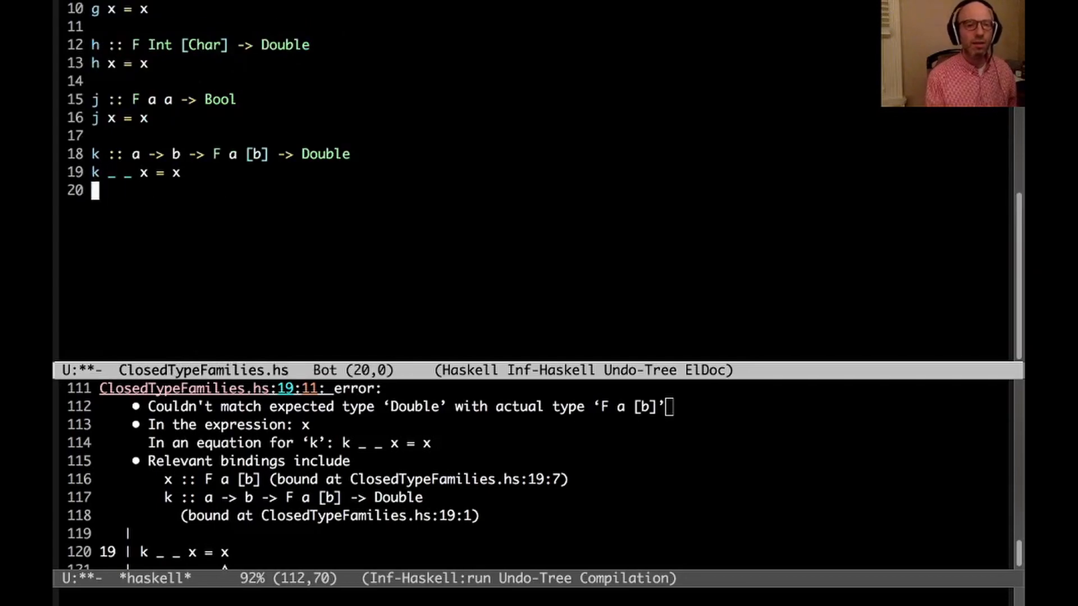
Start l with a Bool result and change F's second equation to F a [a]
text(l ::)
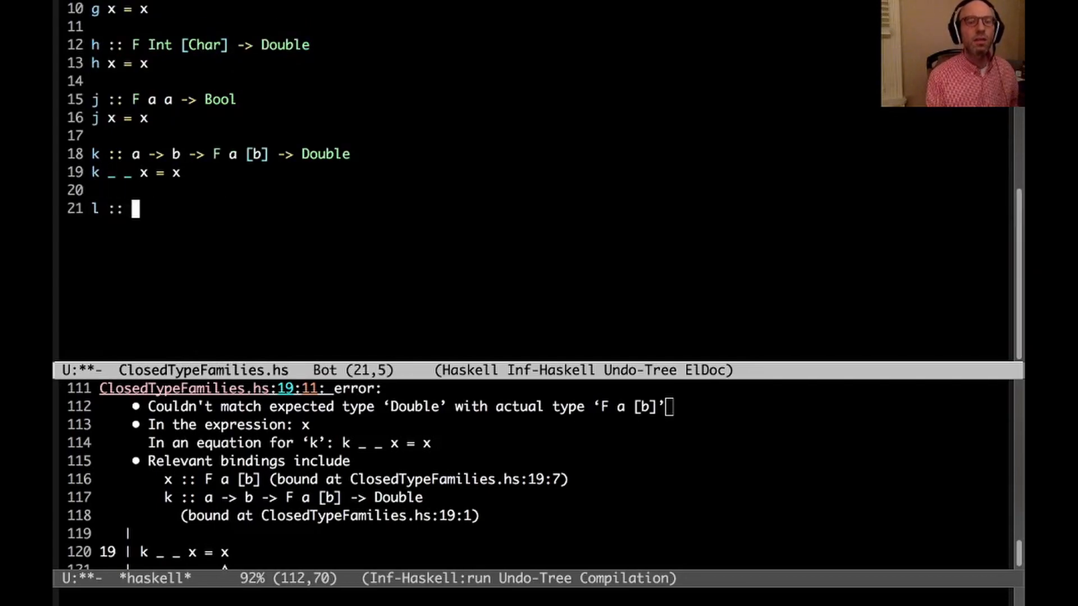
text(F a [)
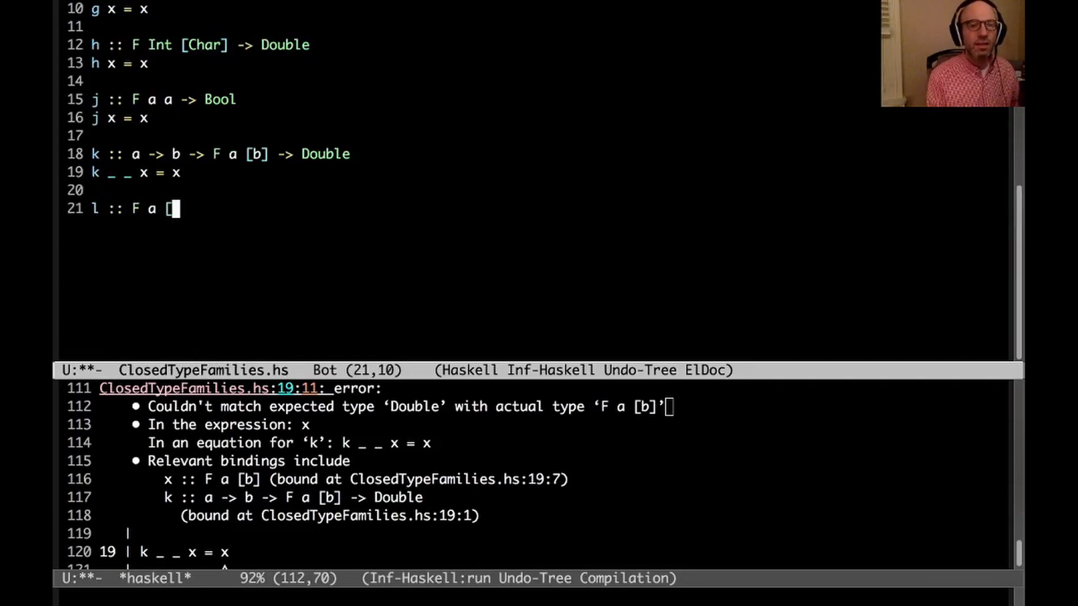
text(a])
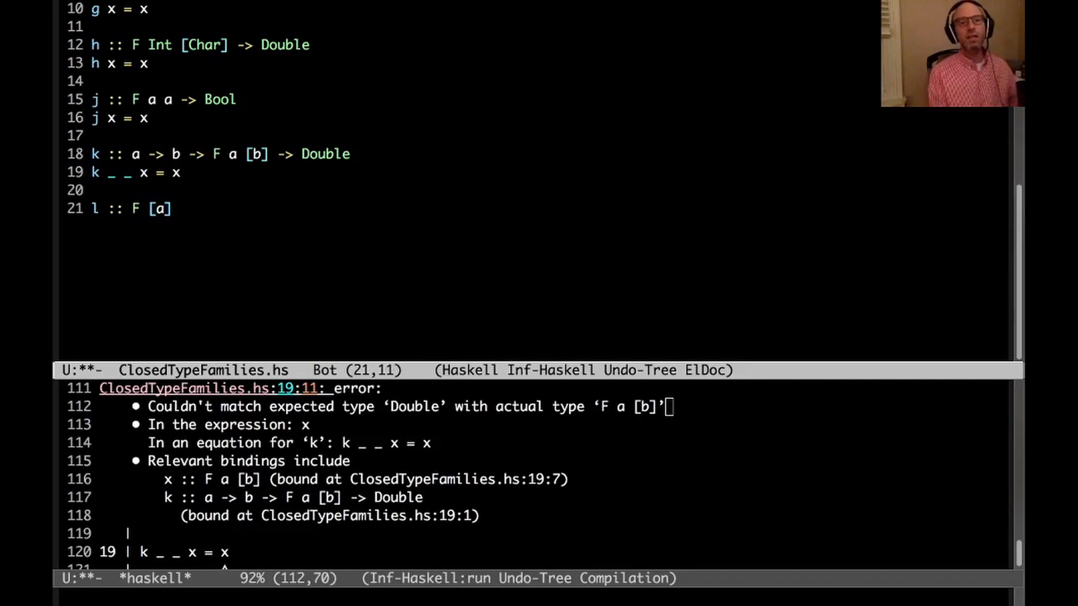
text([a])
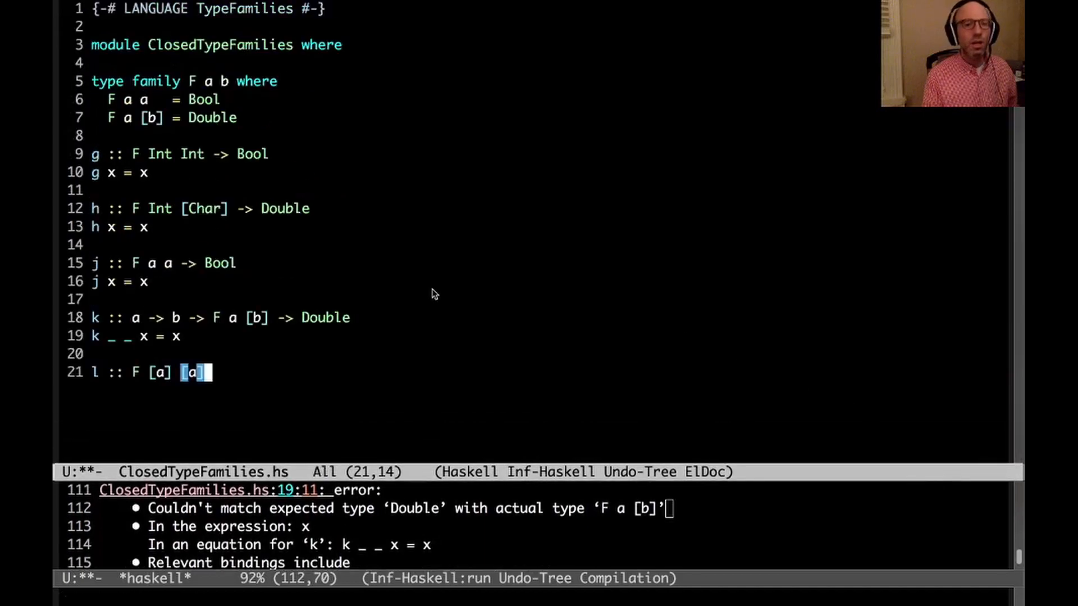
mouse_move(149, 365)
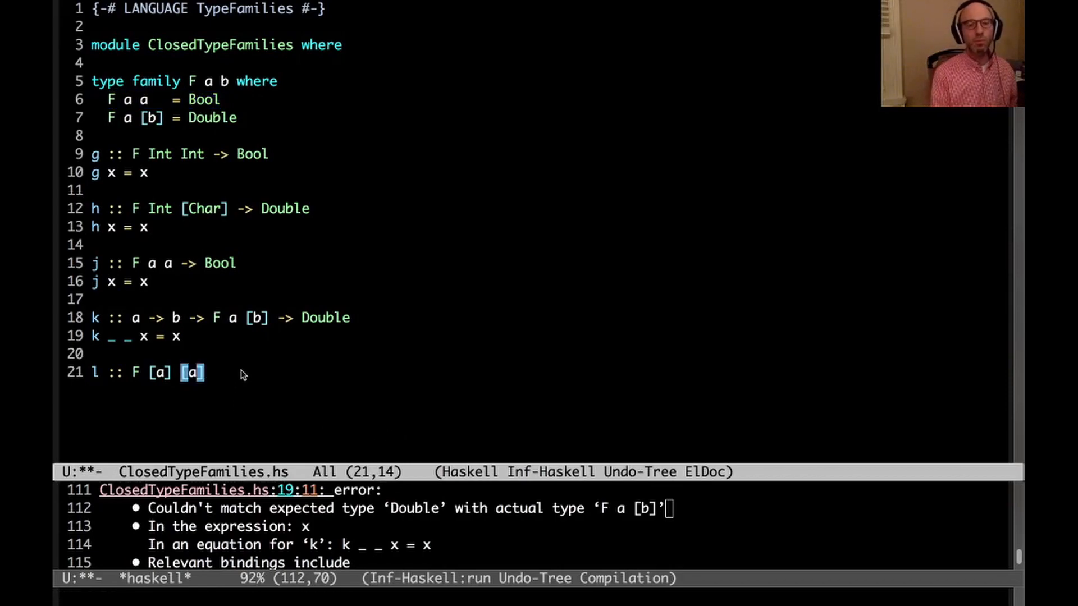
text(-> Bool)
text(l x = x)
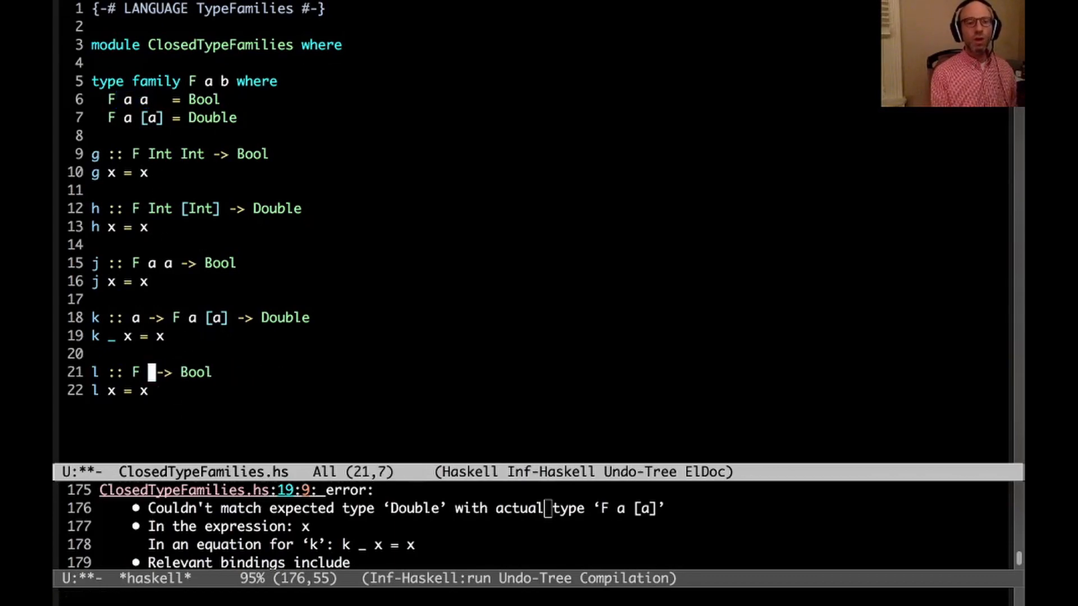
Type the arguments [blah] [[blah]] into l's signature before -> Bool
text(blah)
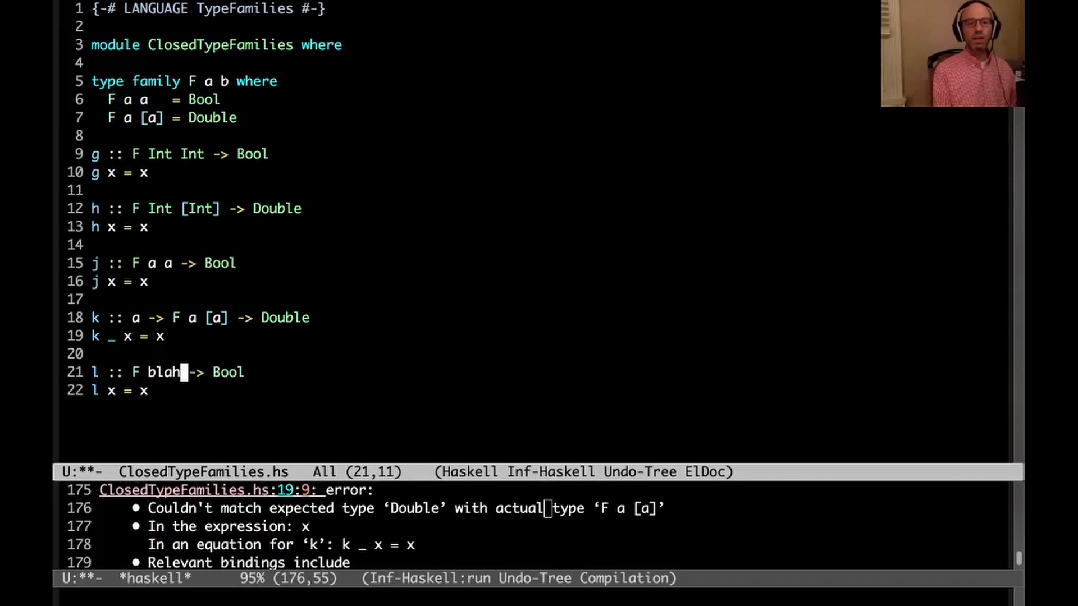
text([blah])
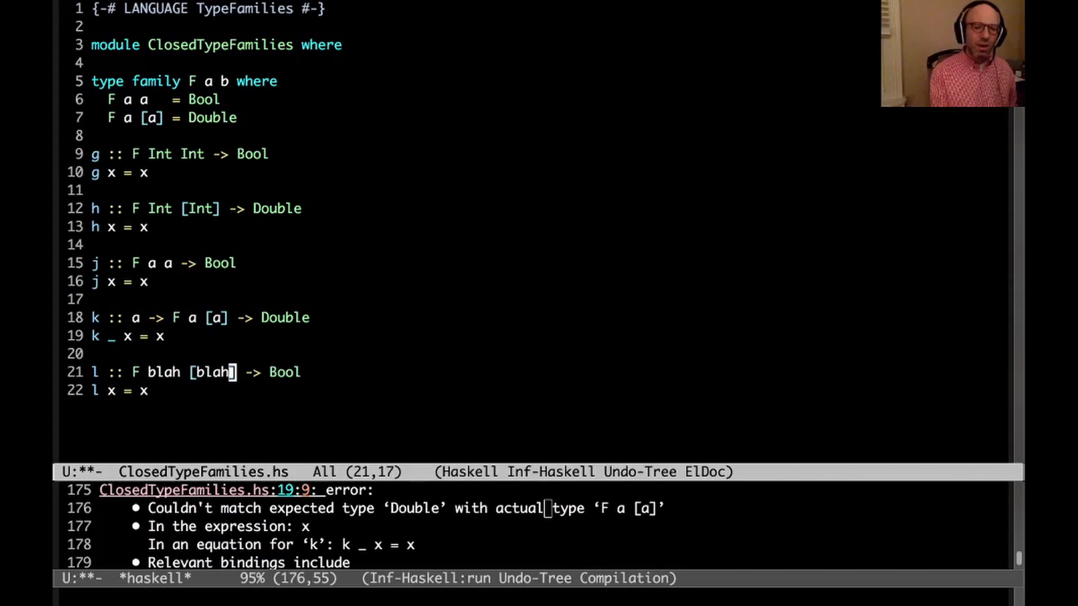
text([)
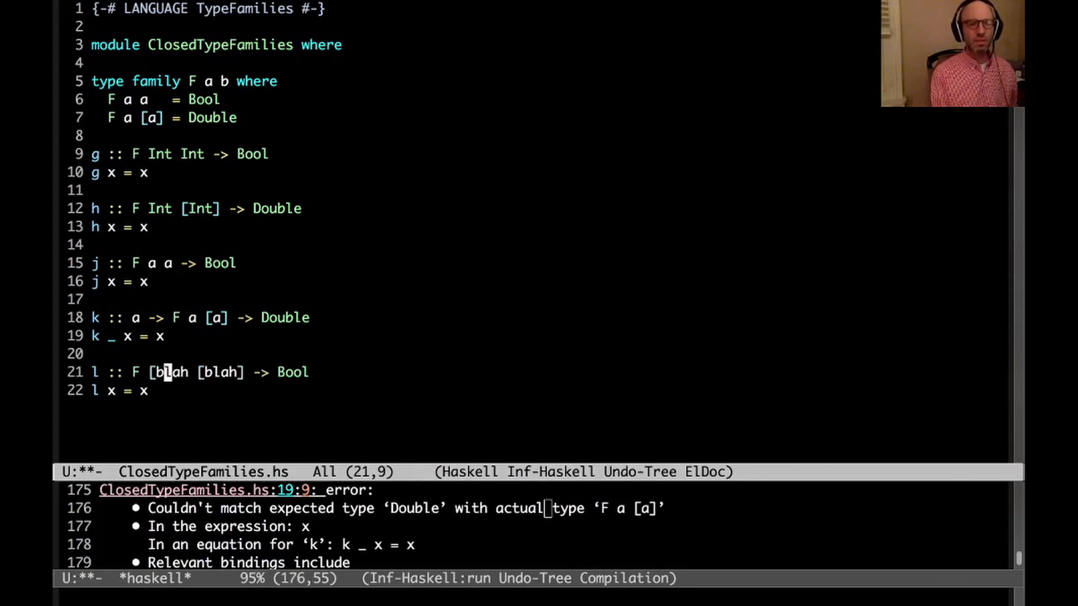
text([blah] [[blah)
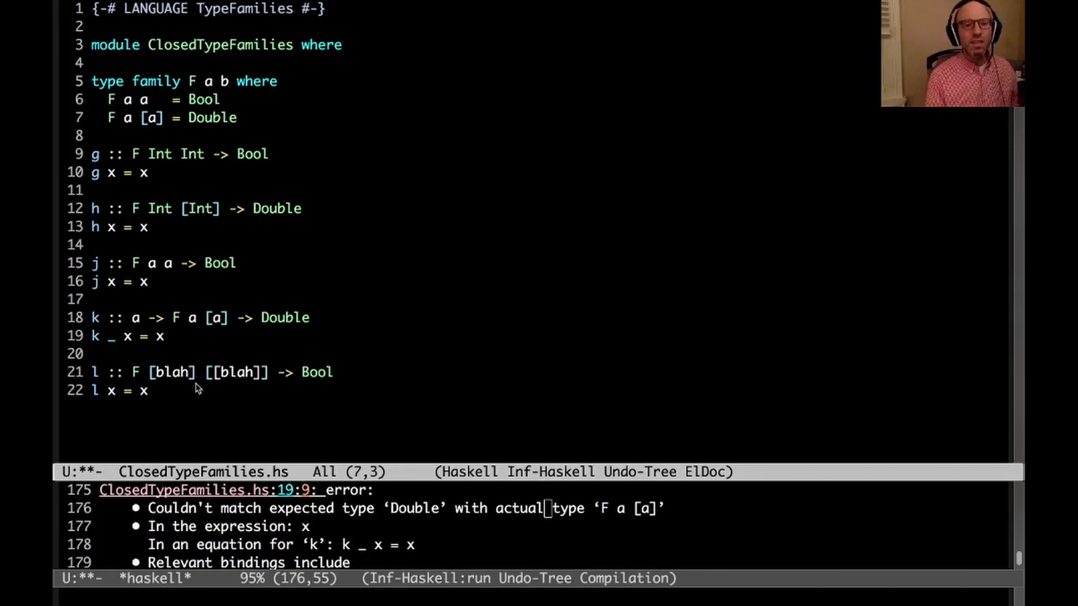
mouse_move(177, 239)
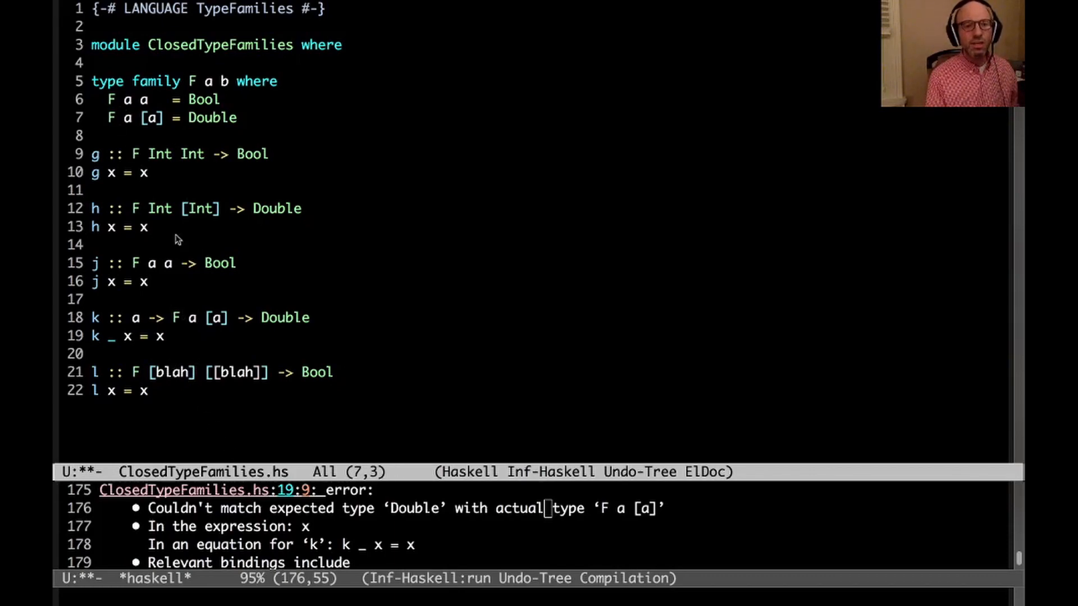
mouse_move(226, 194)
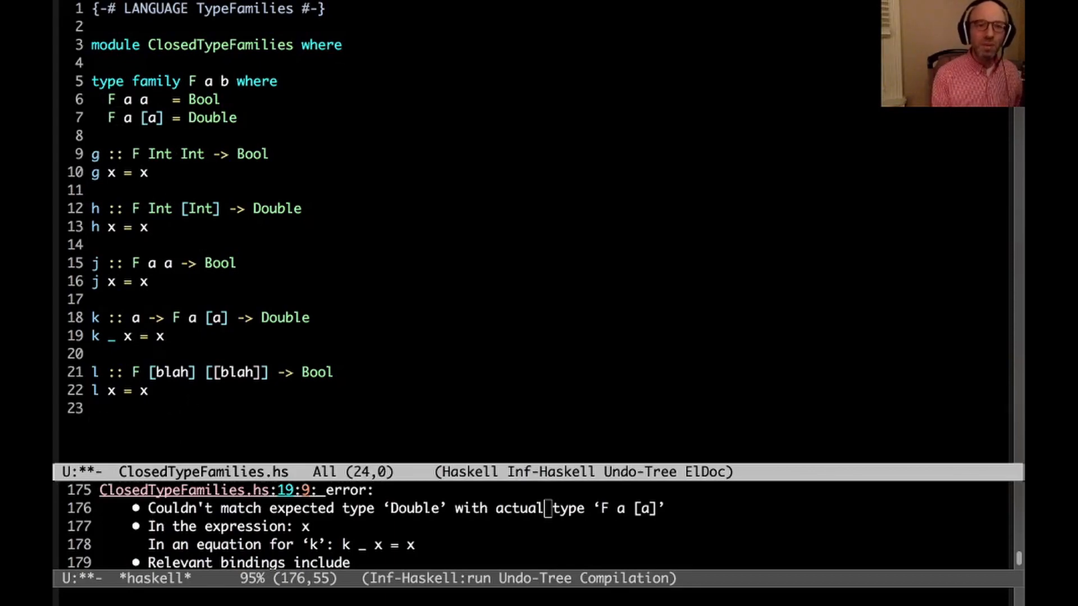
Append a closed type family Listy with the equation Listy = [Listy]
text(type family)
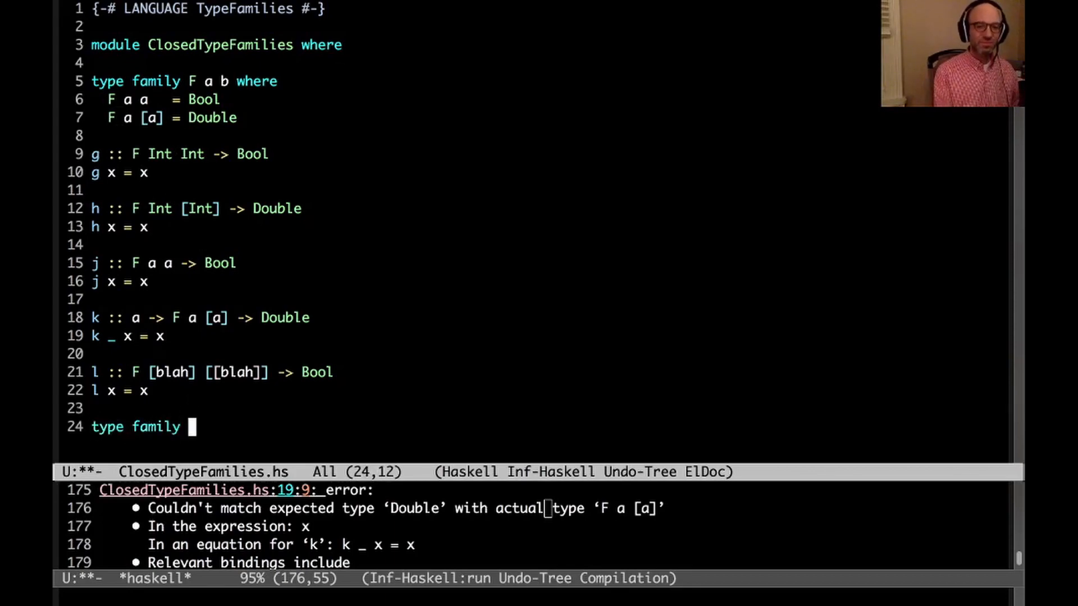
text(Listy wh)
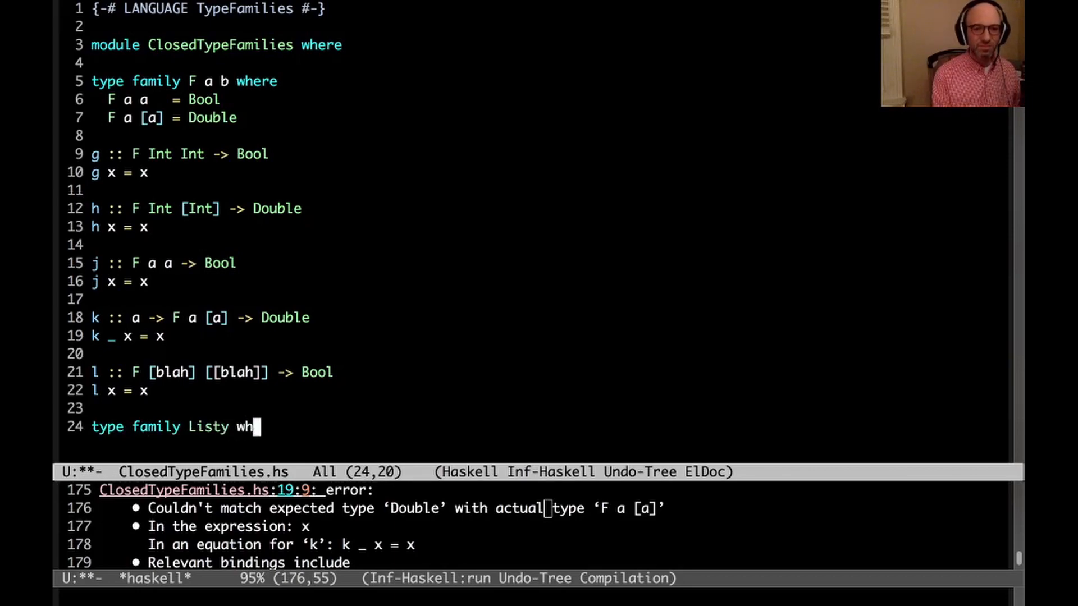
text(ere\n  Listy = [)
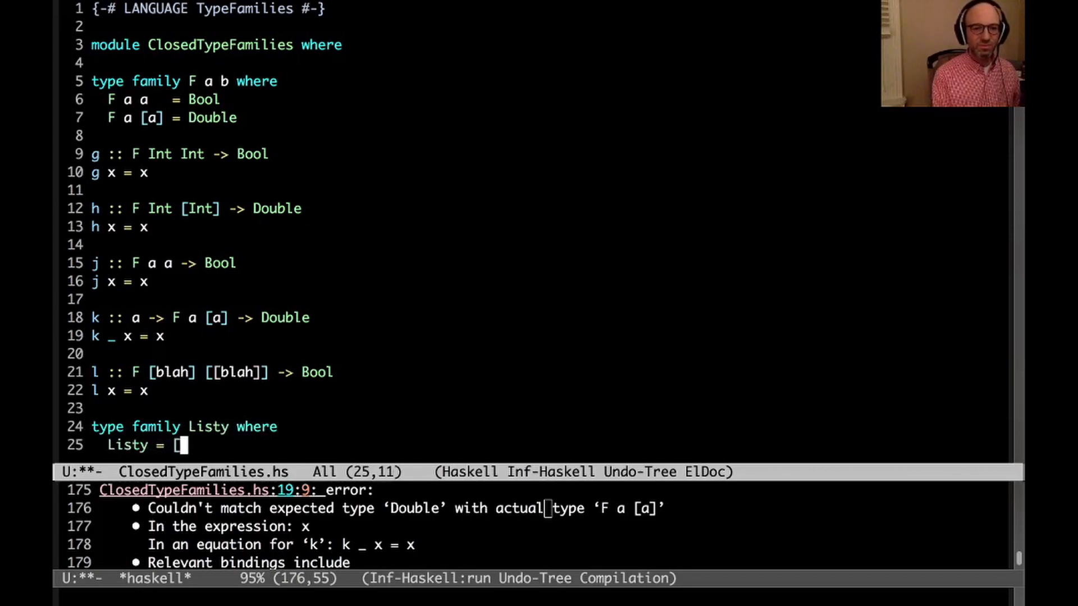
text(Listy)
click(208, 8)
text(, Undeci)
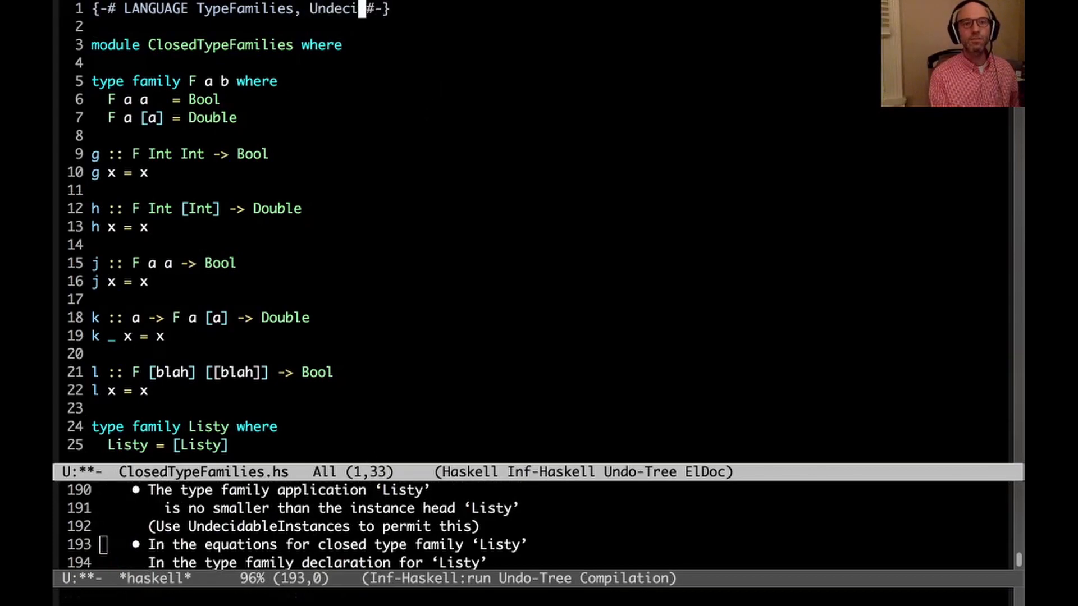
Add UndecidableInstances to the pragma and append a 'F List' comment to k's signature
text(dableInstances)
click(480, 408)
text(-})
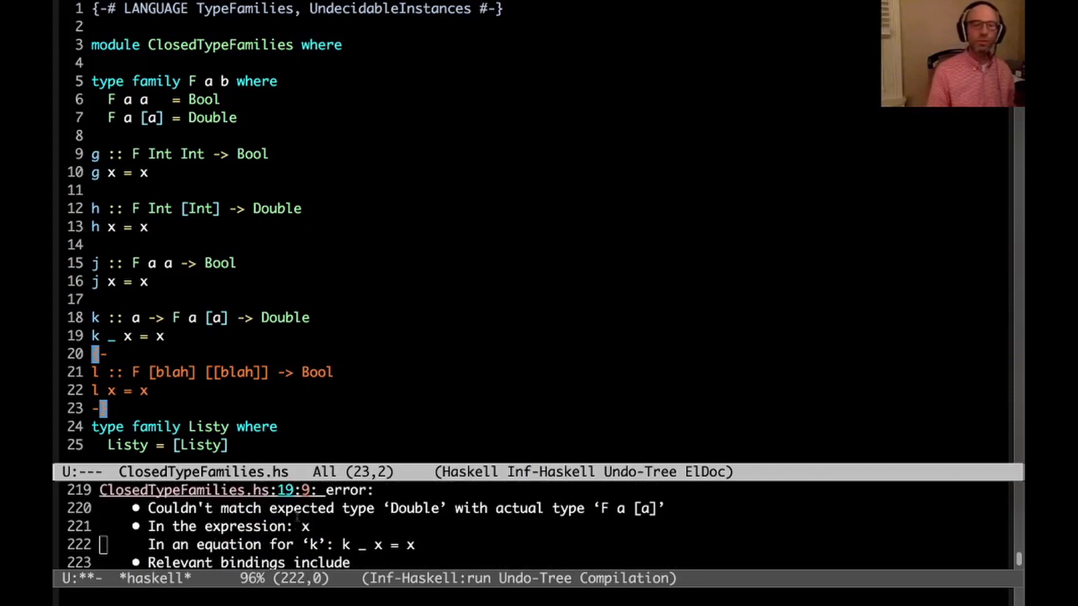
mouse_move(211, 343)
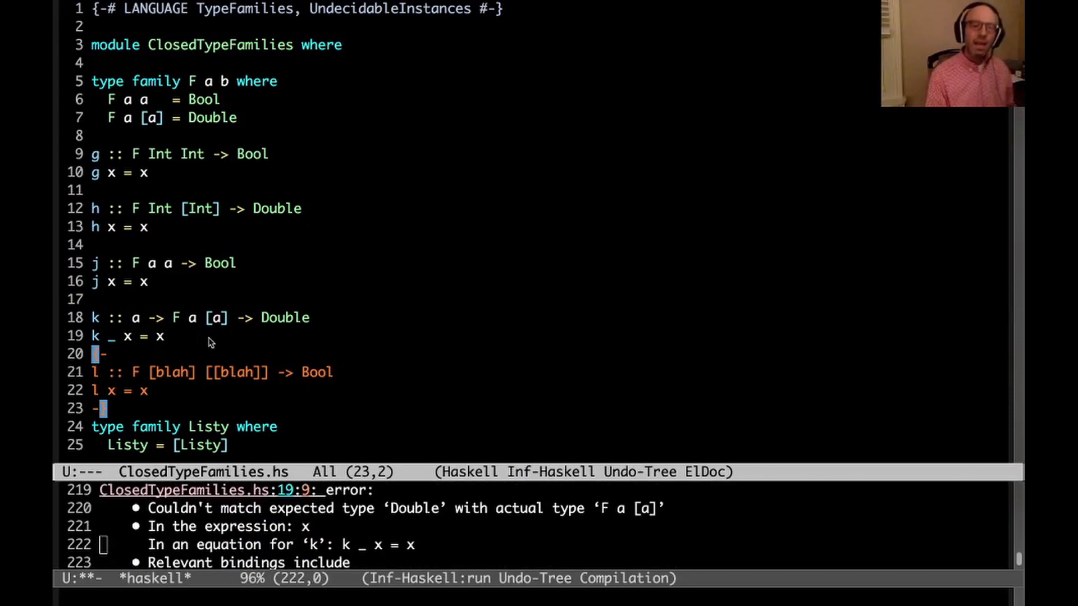
click(191, 318)
text(   --)
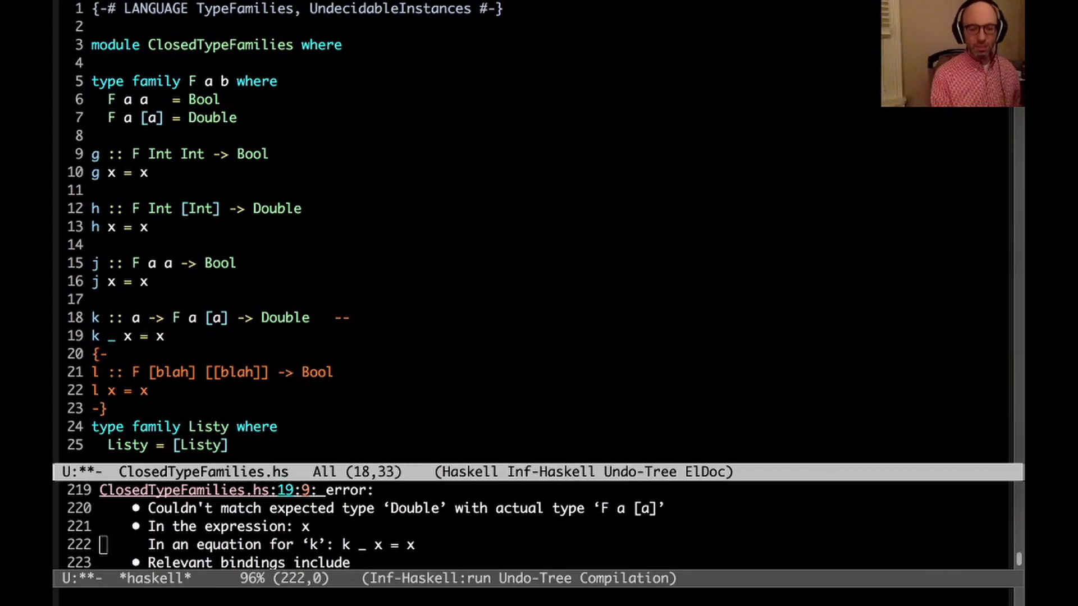
text(F List)
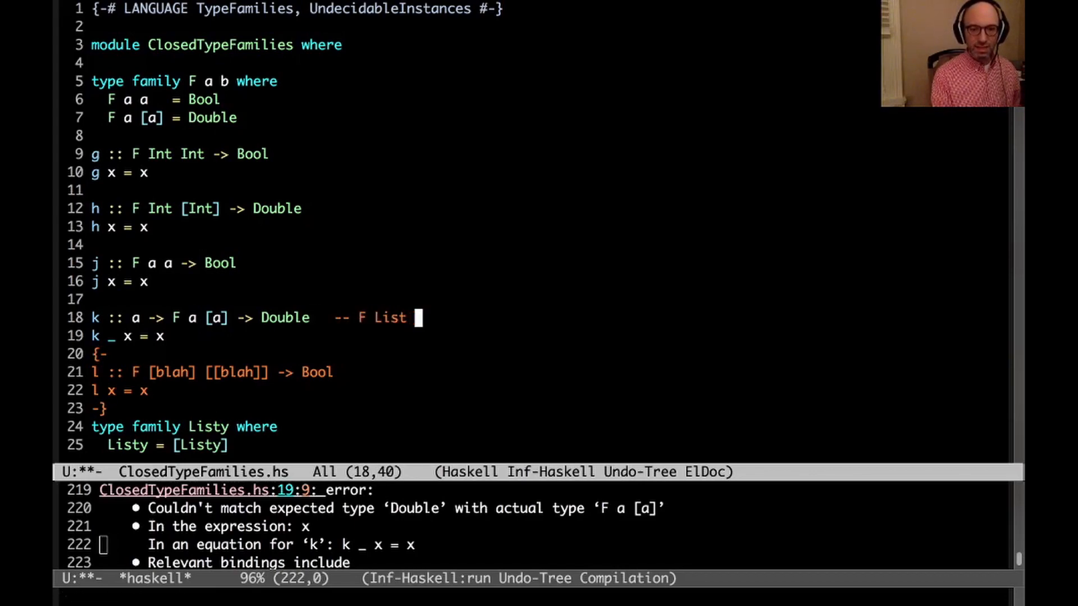